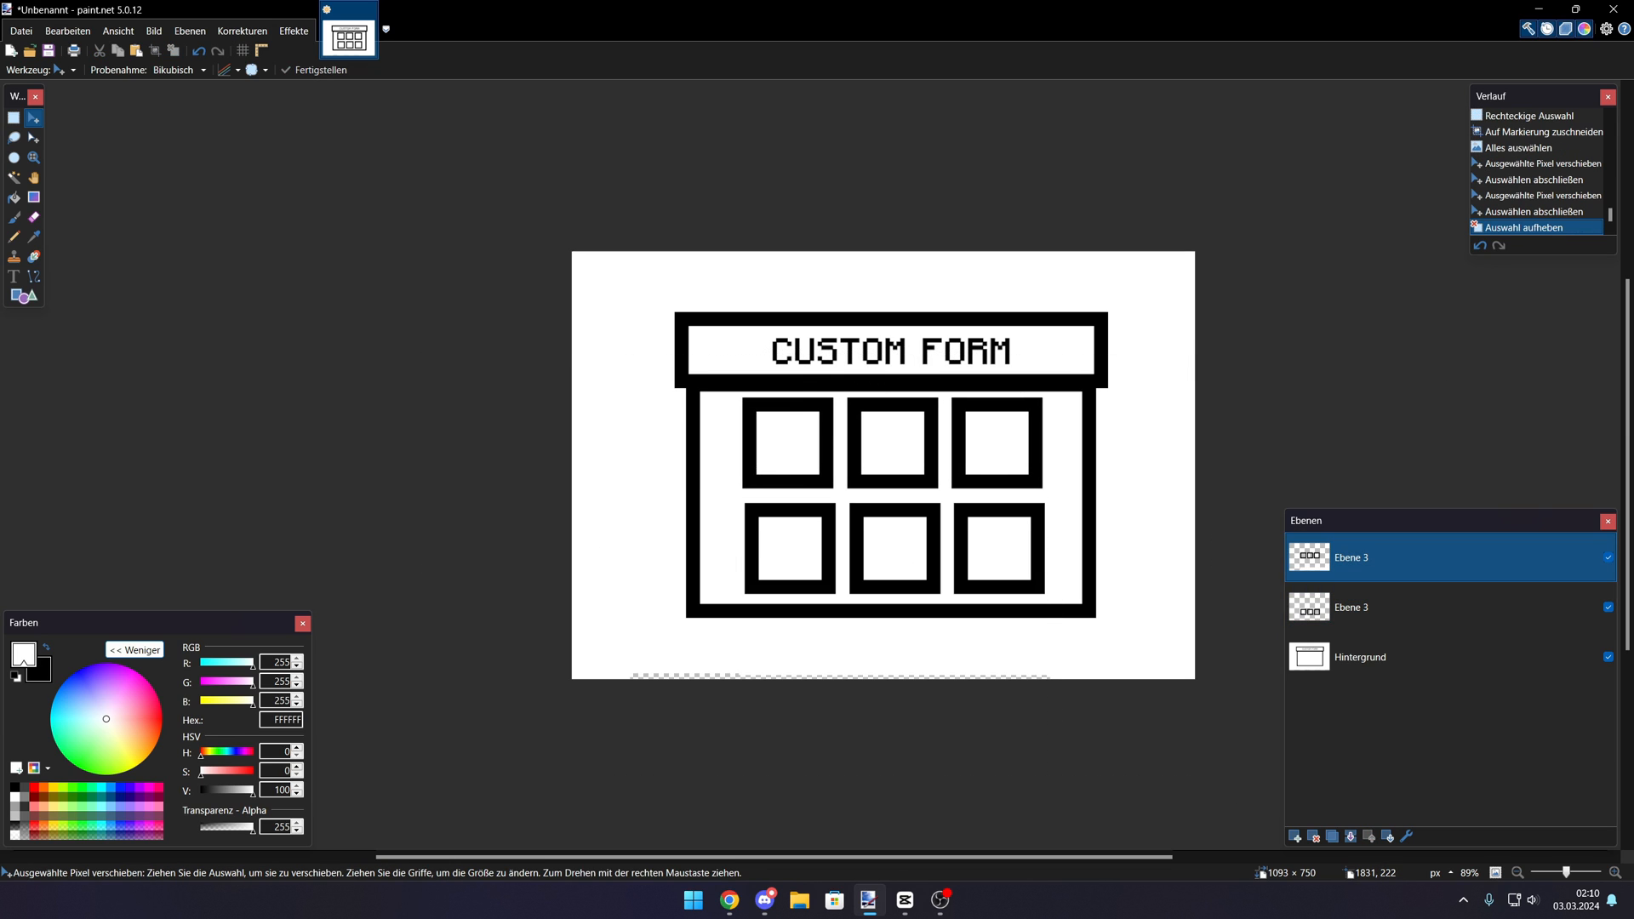
View the JSON UI 2 sample code on skyls.de/samples and download it
click(711, 898)
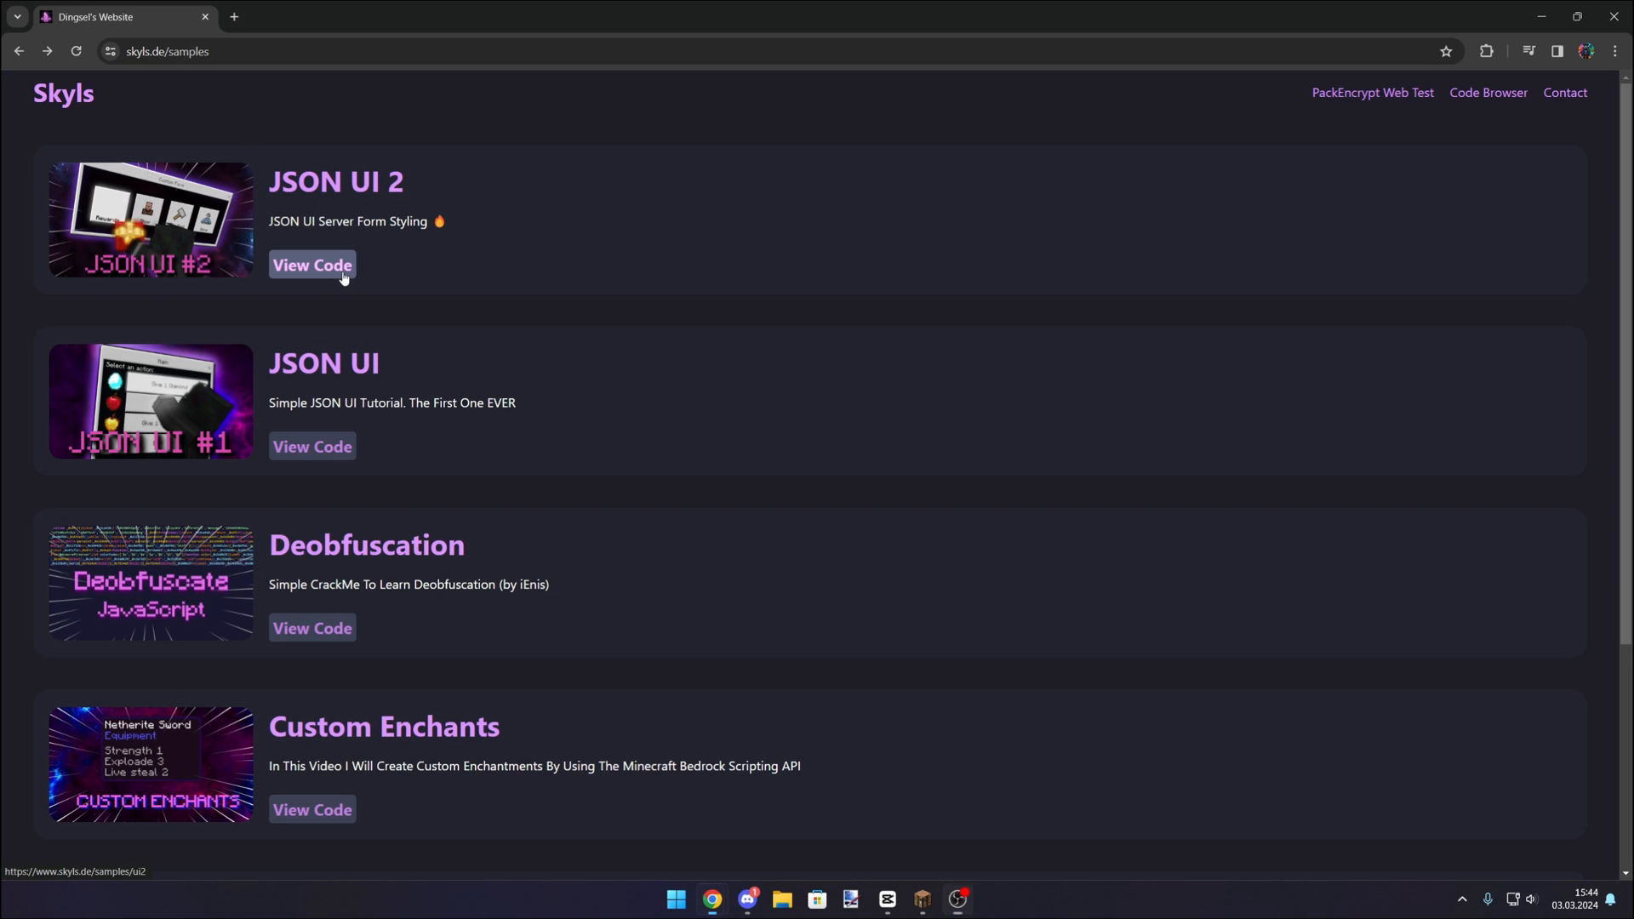
click(311, 266)
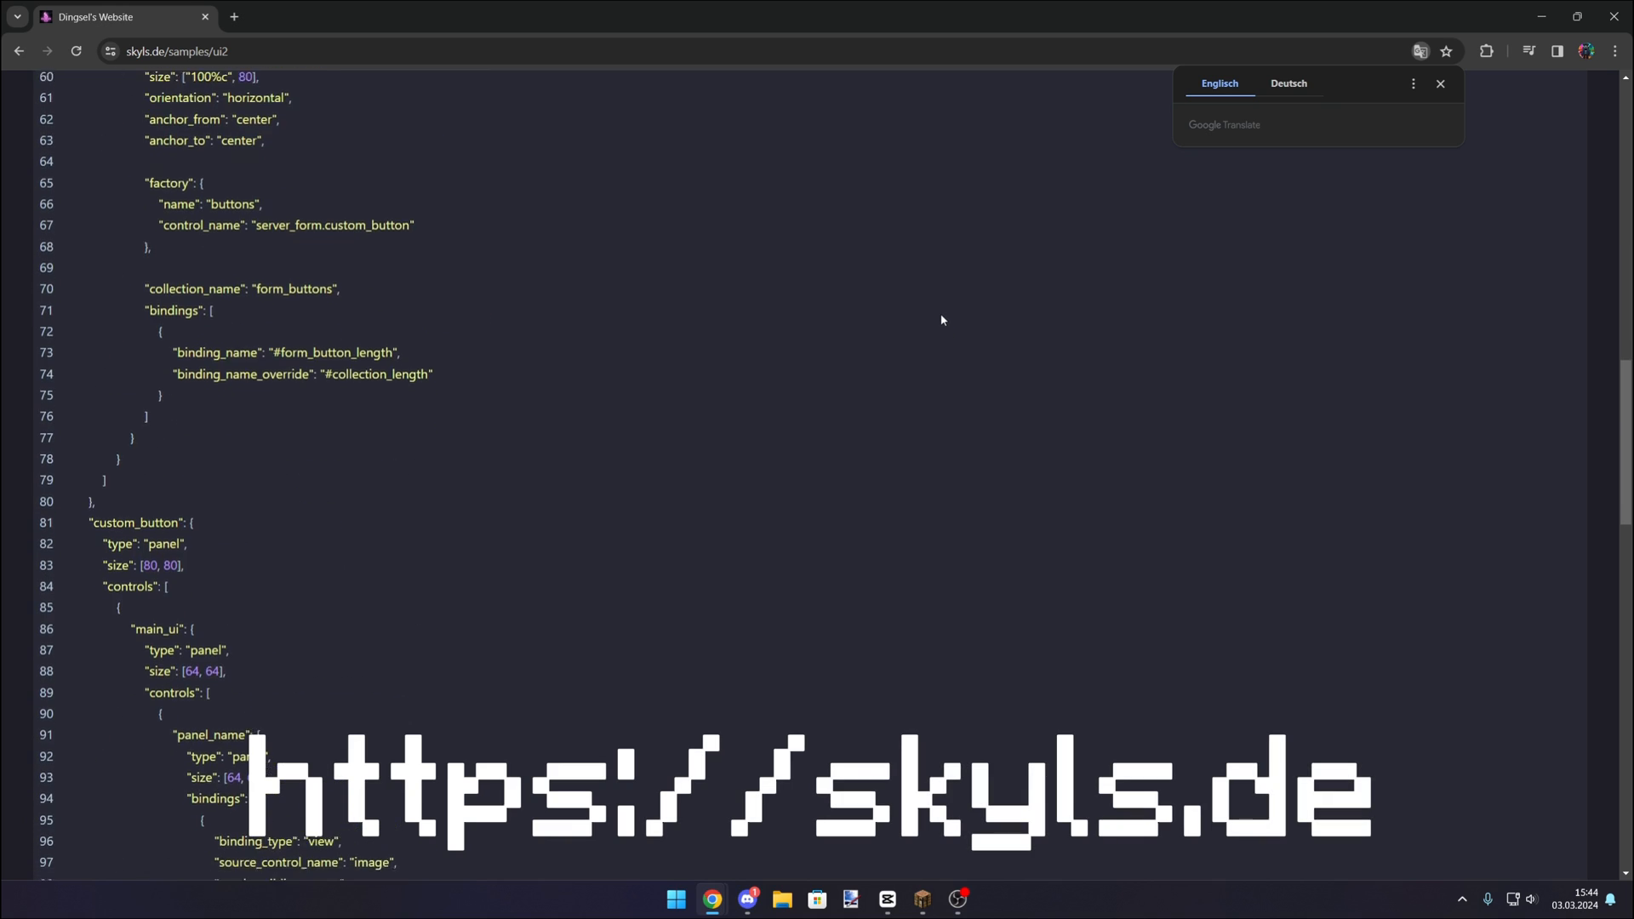
scroll(down, 3)
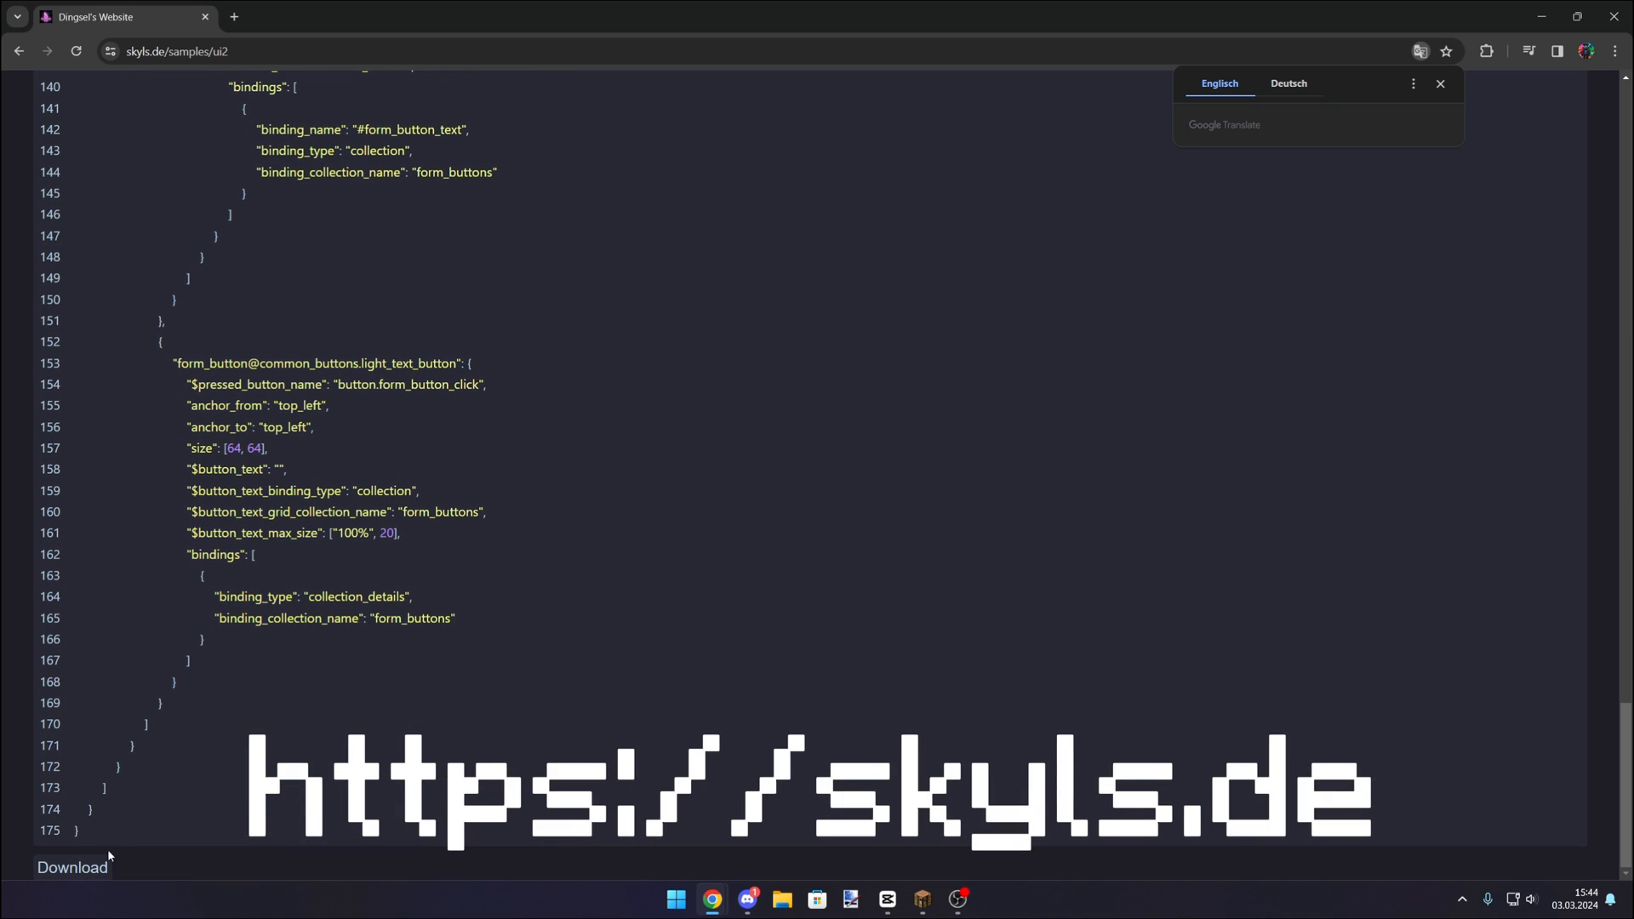
click(888, 903)
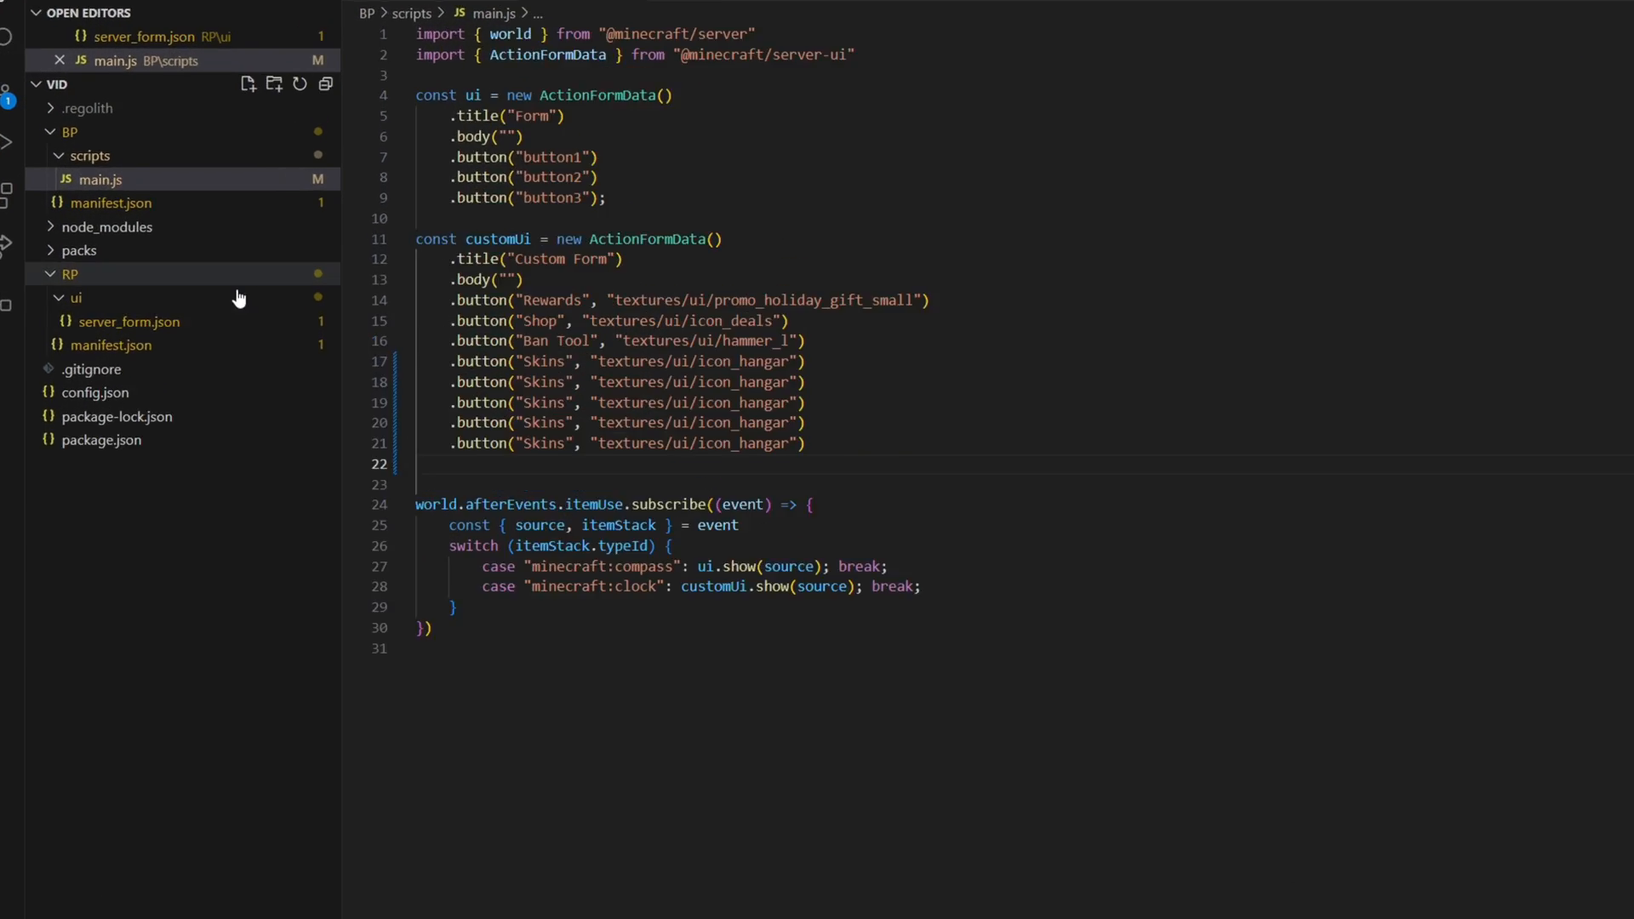
In server_form.json change long_form_dynamic_buttons_panel type to "grid" and remove its orientation line
click(131, 322)
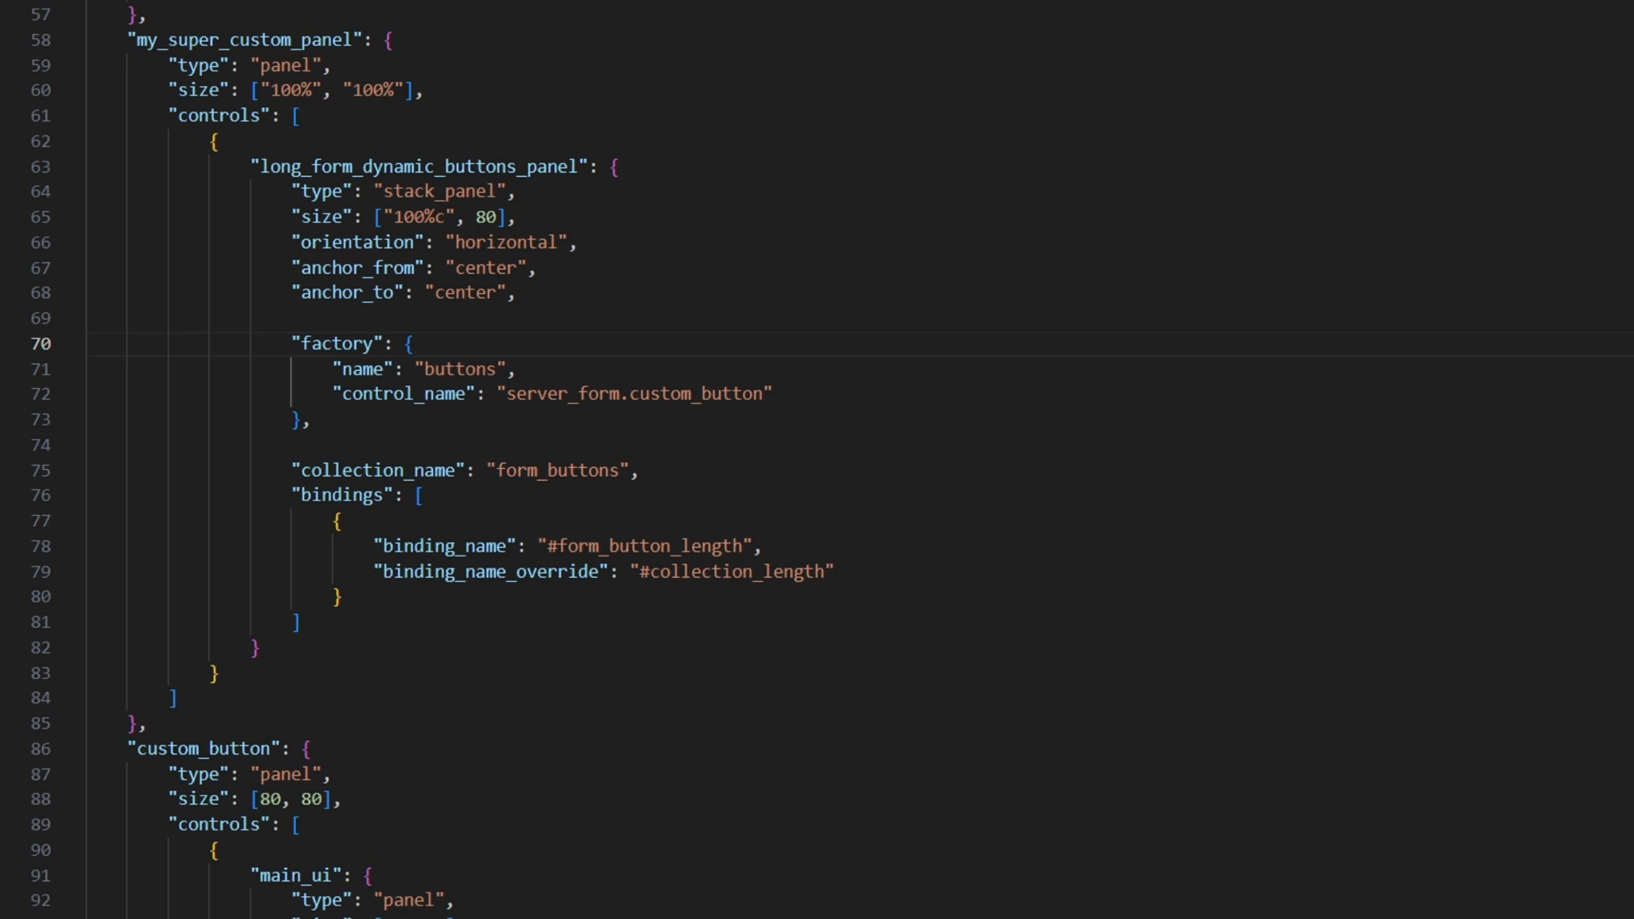
click(551, 190)
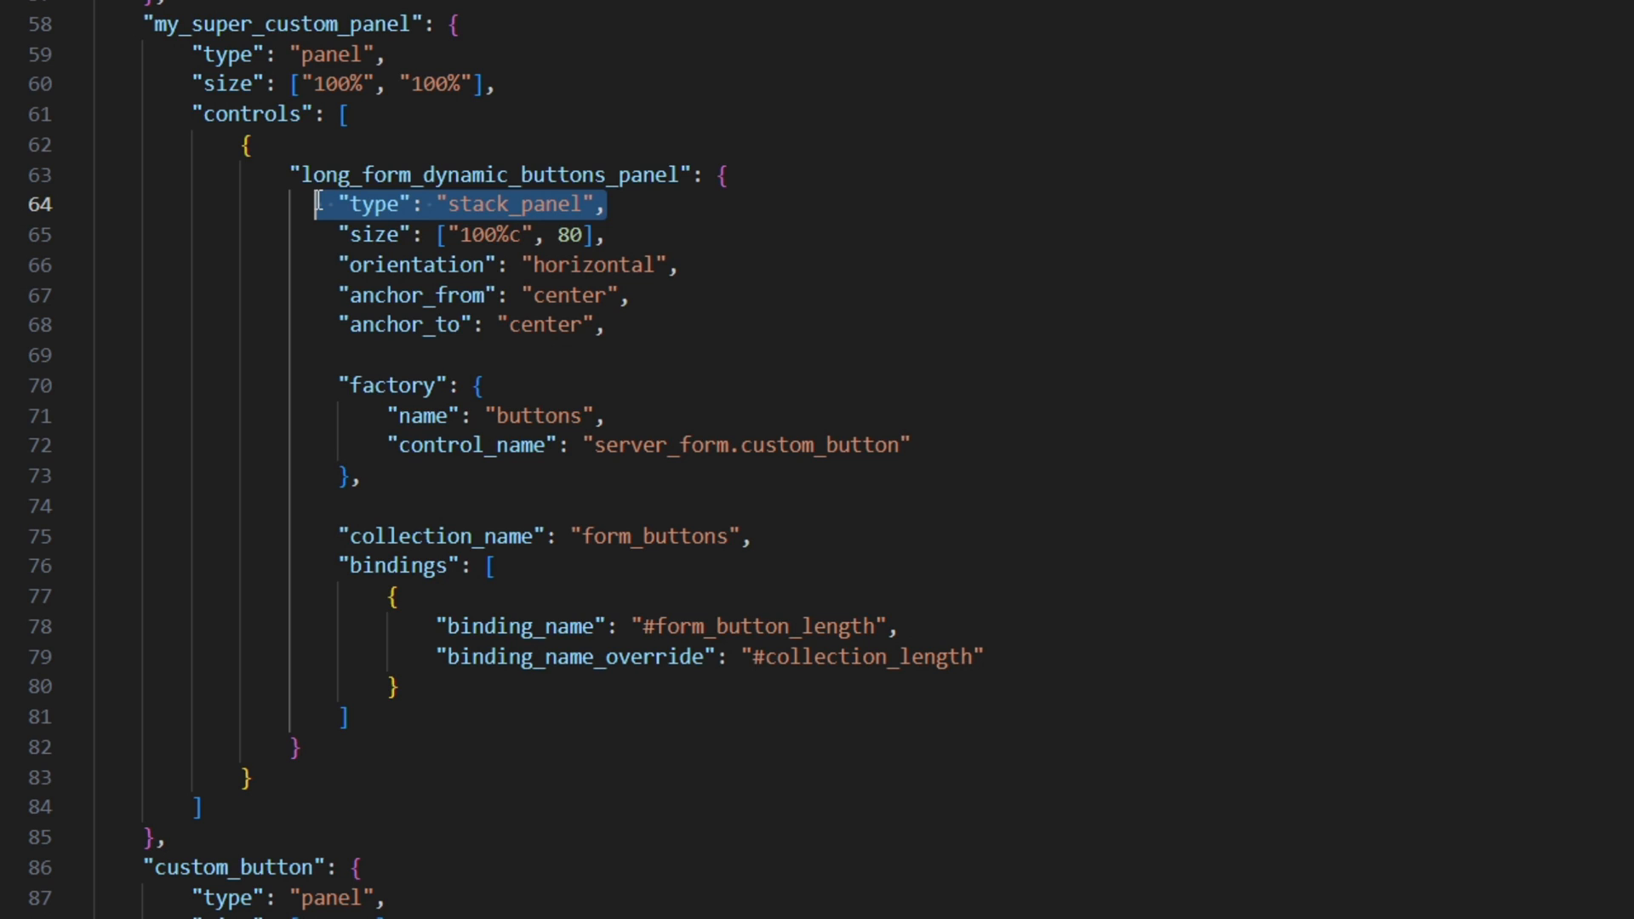
text(grid)
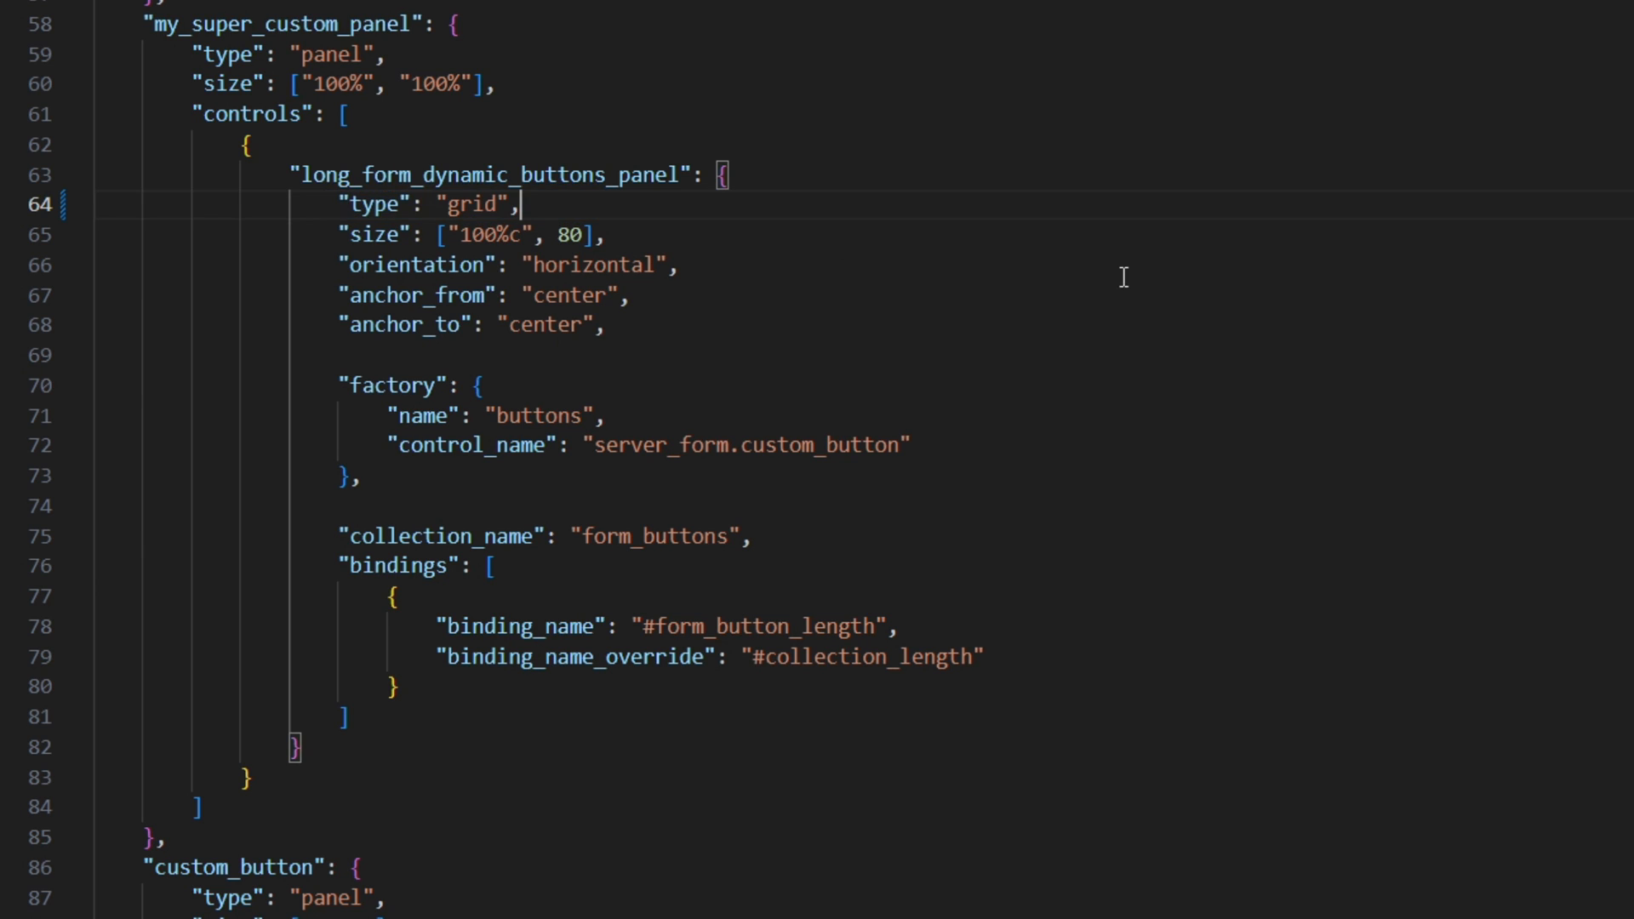
mouse_move(1093, 388)
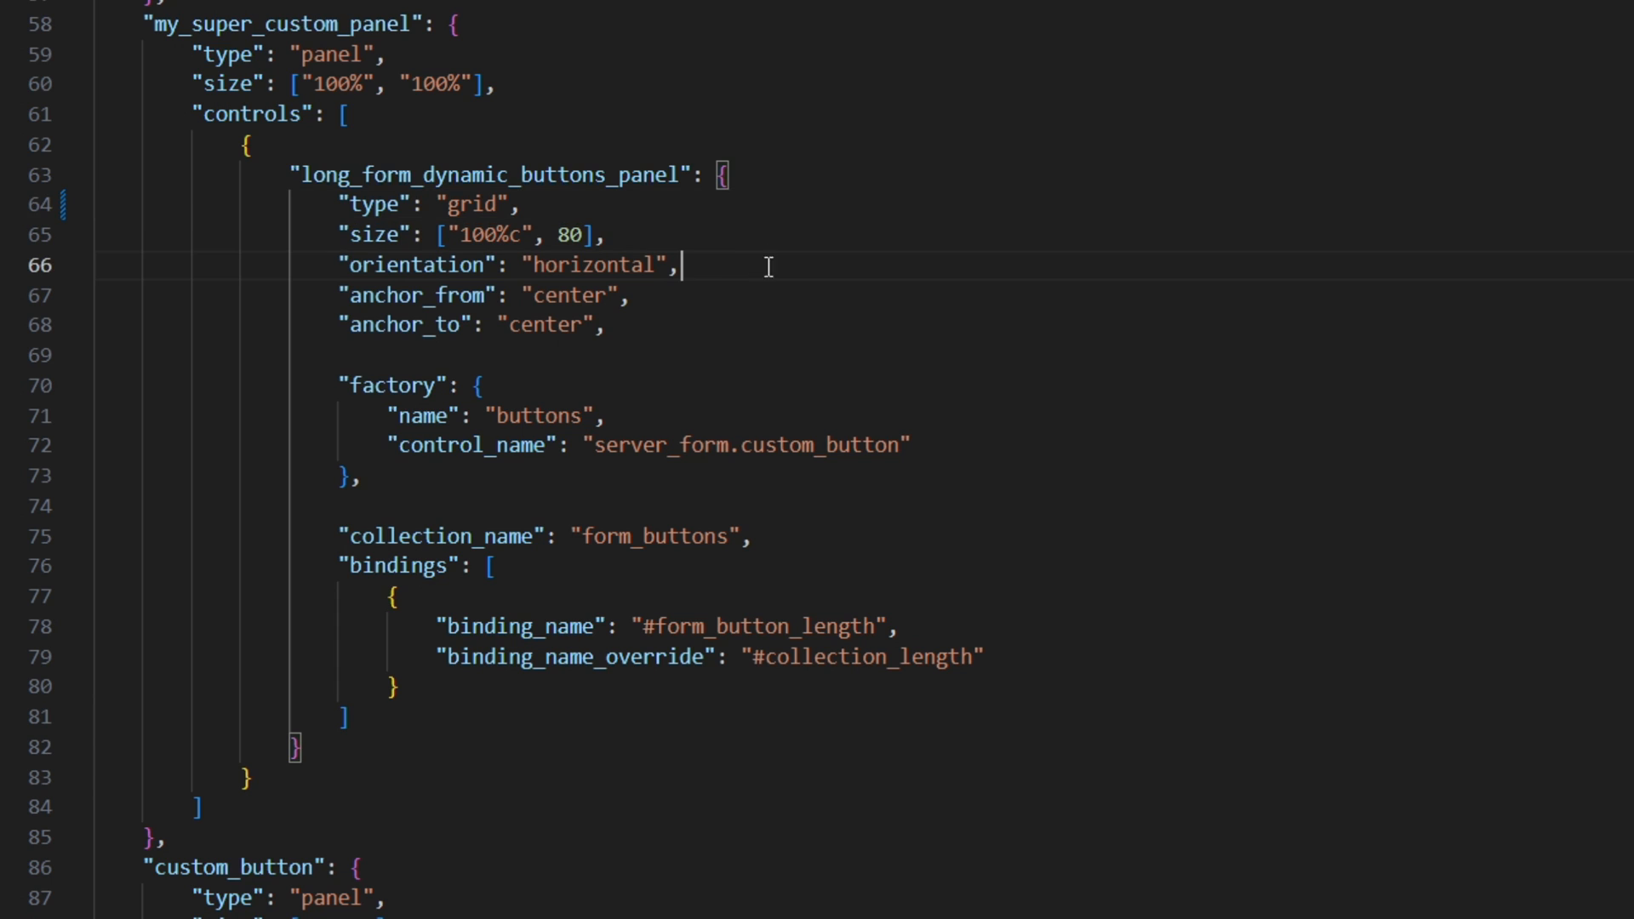
key(Ctrl+Shift+K)
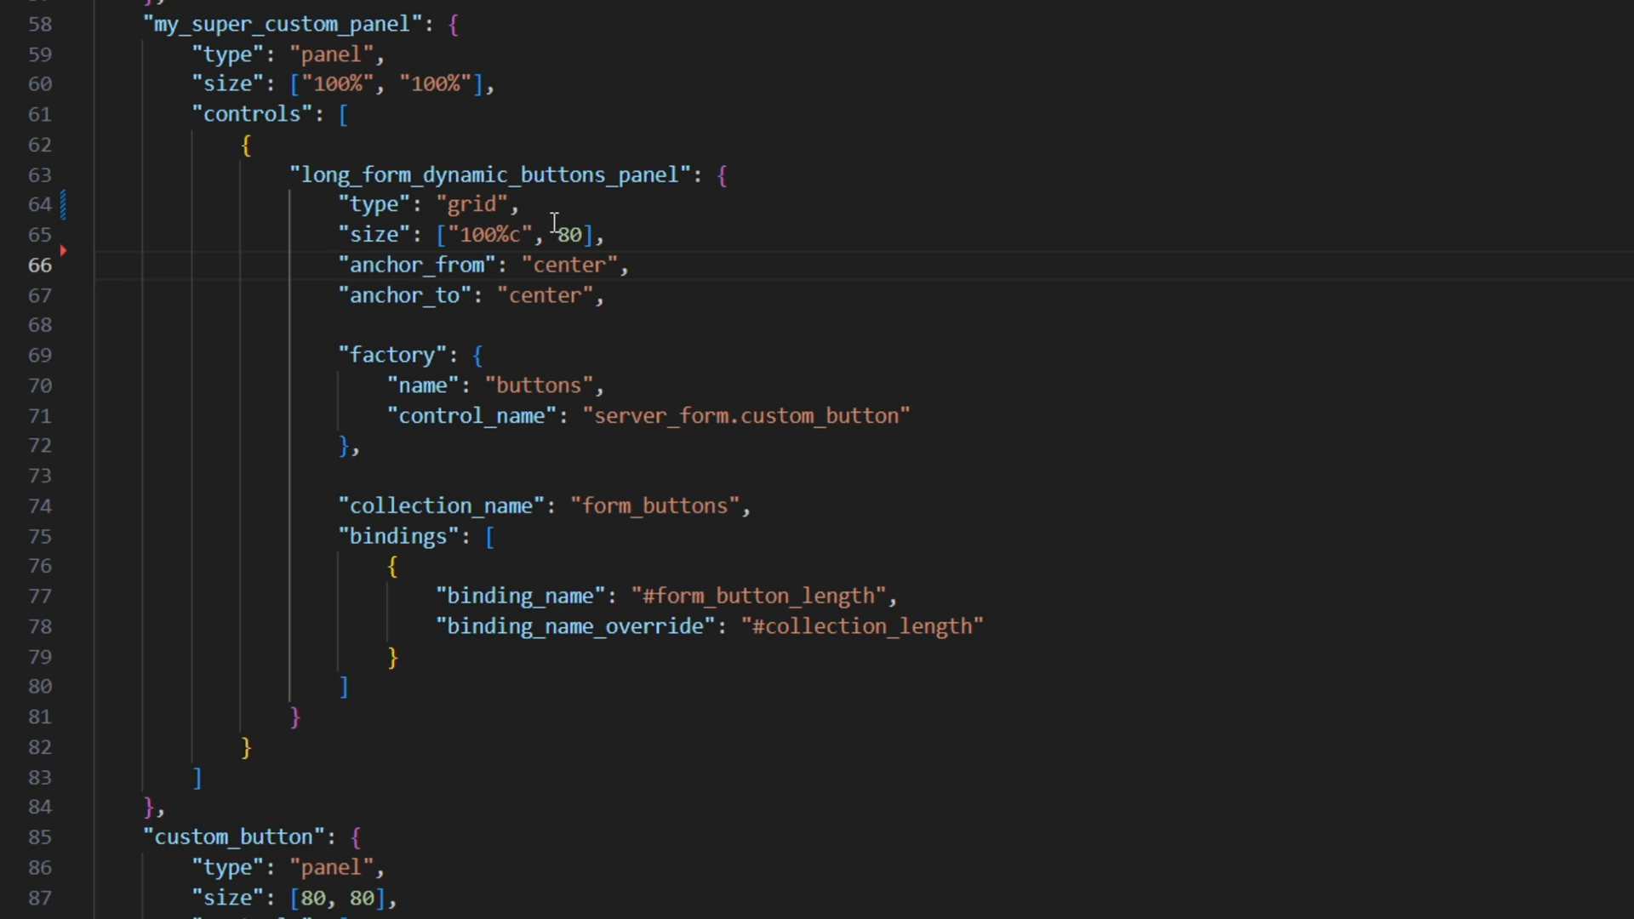
Change the grid panel's size array to ["100%", "100%c"]
double_click(572, 233)
text("100%c")
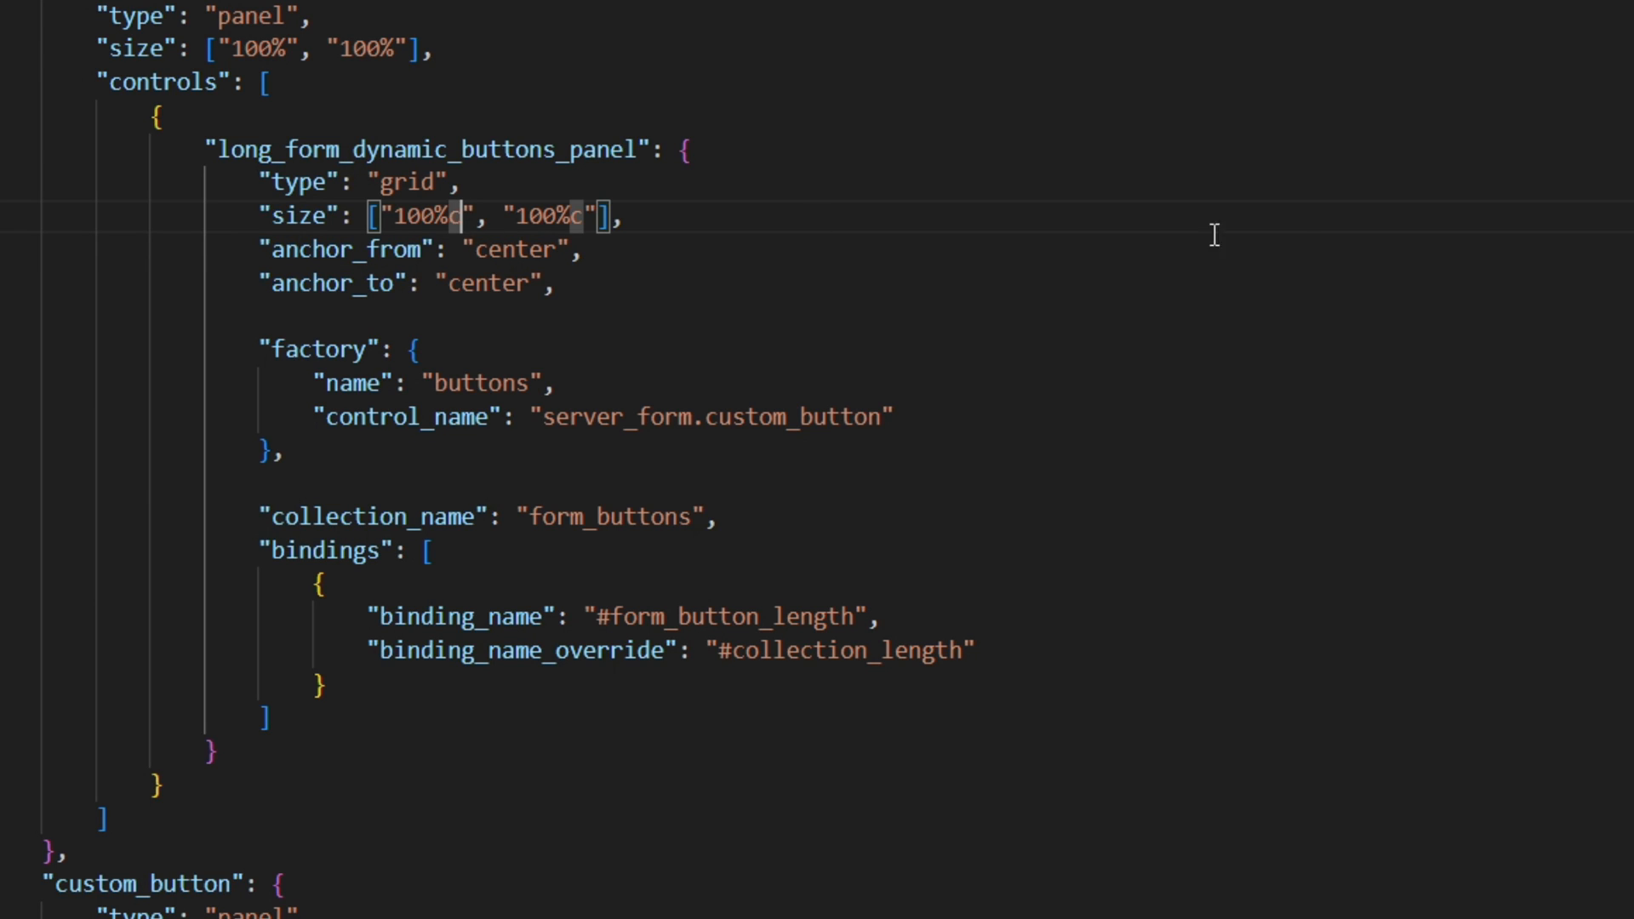
key(Backspace)
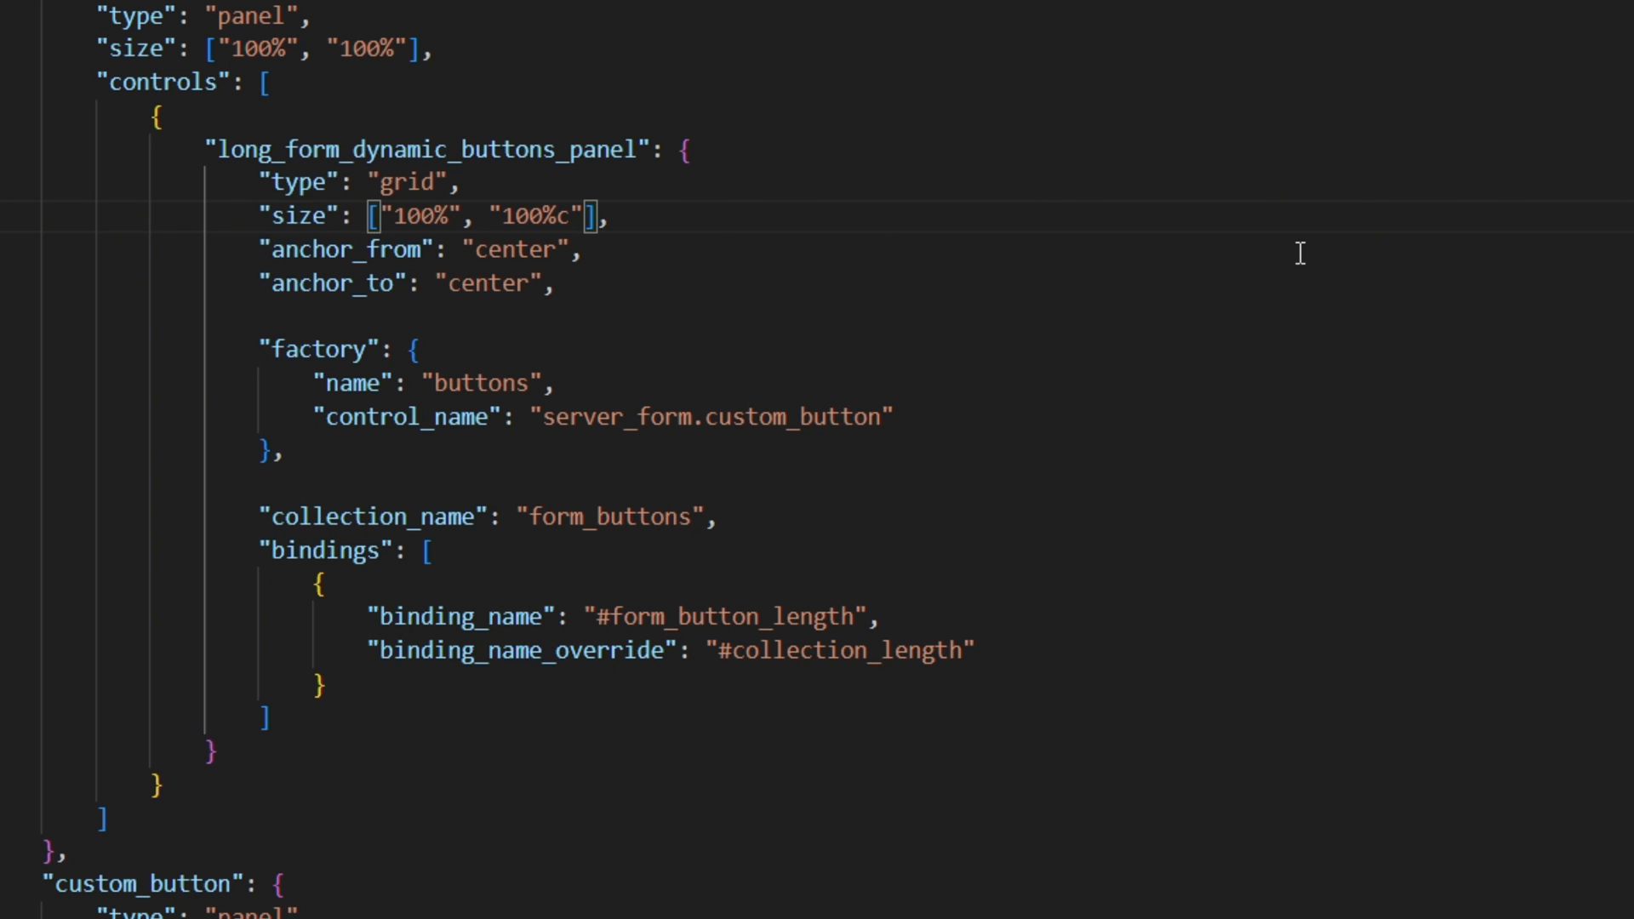
mouse_move(391, 216)
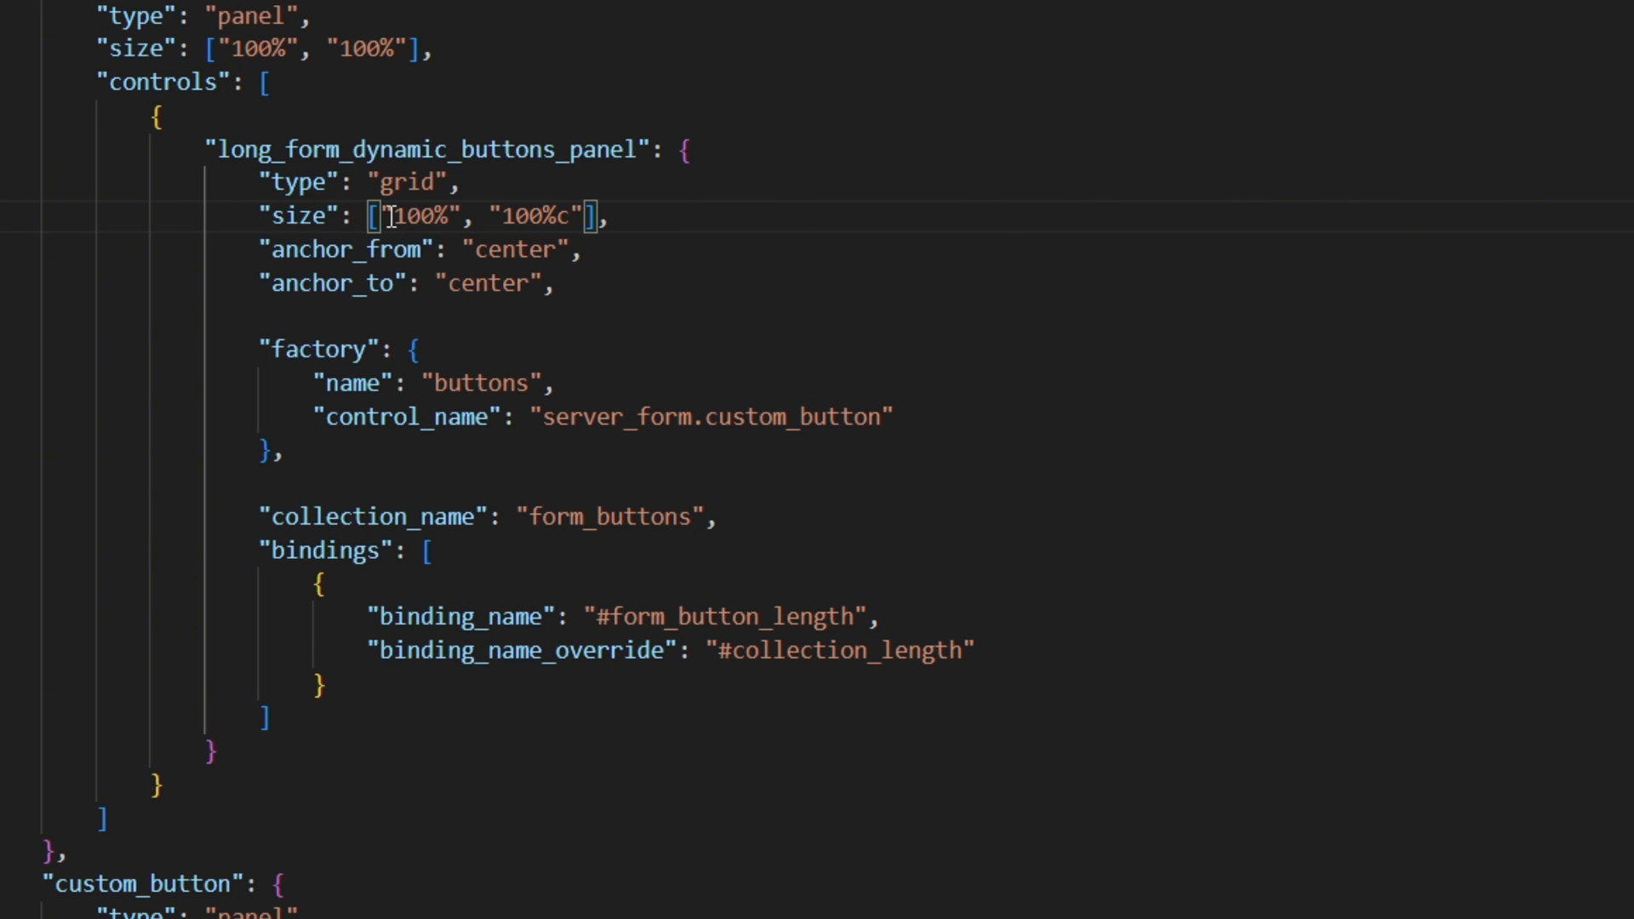
mouse_move(958, 244)
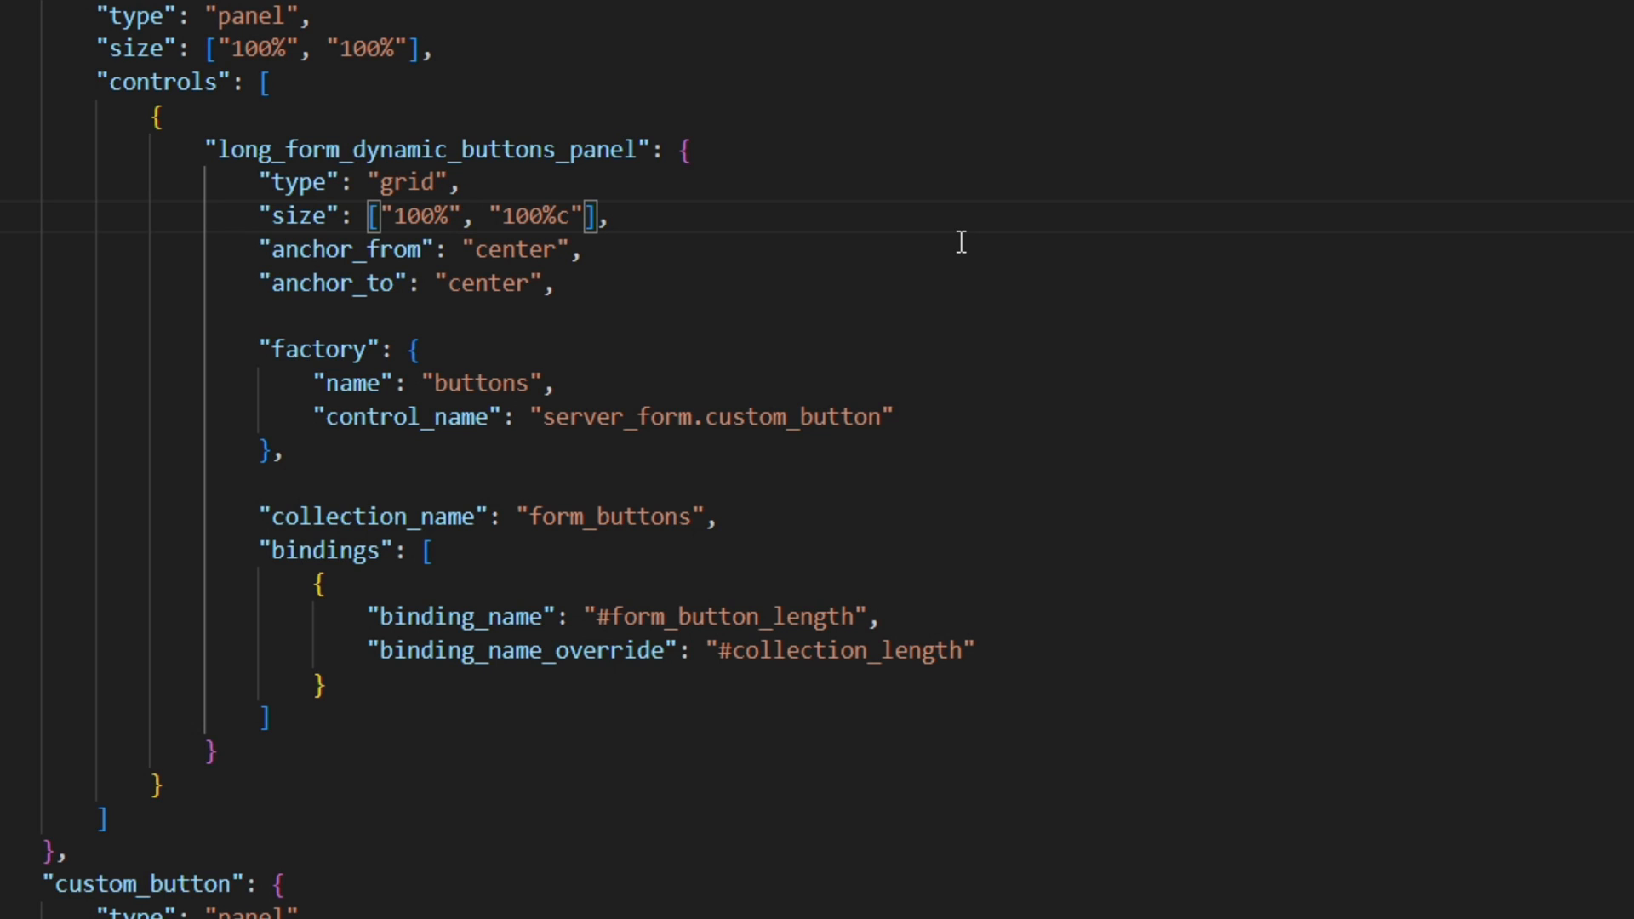
mouse_move(977, 244)
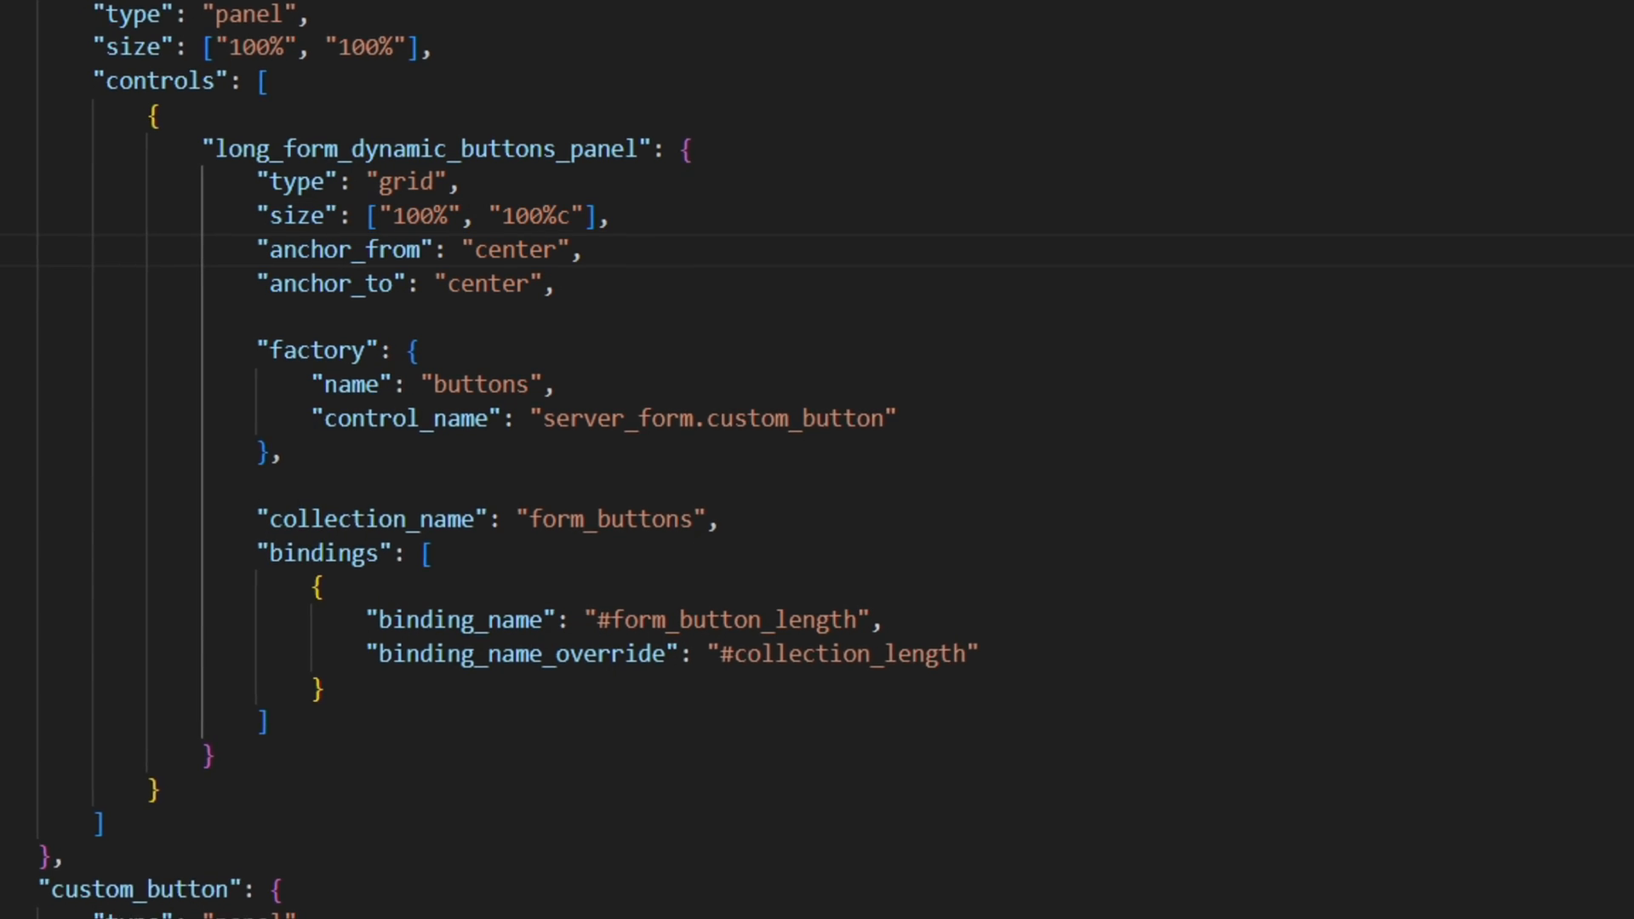
Add a grid_dimensions [3, 3] line to the grid panel
text("grid_dimensions": [3, 3],)
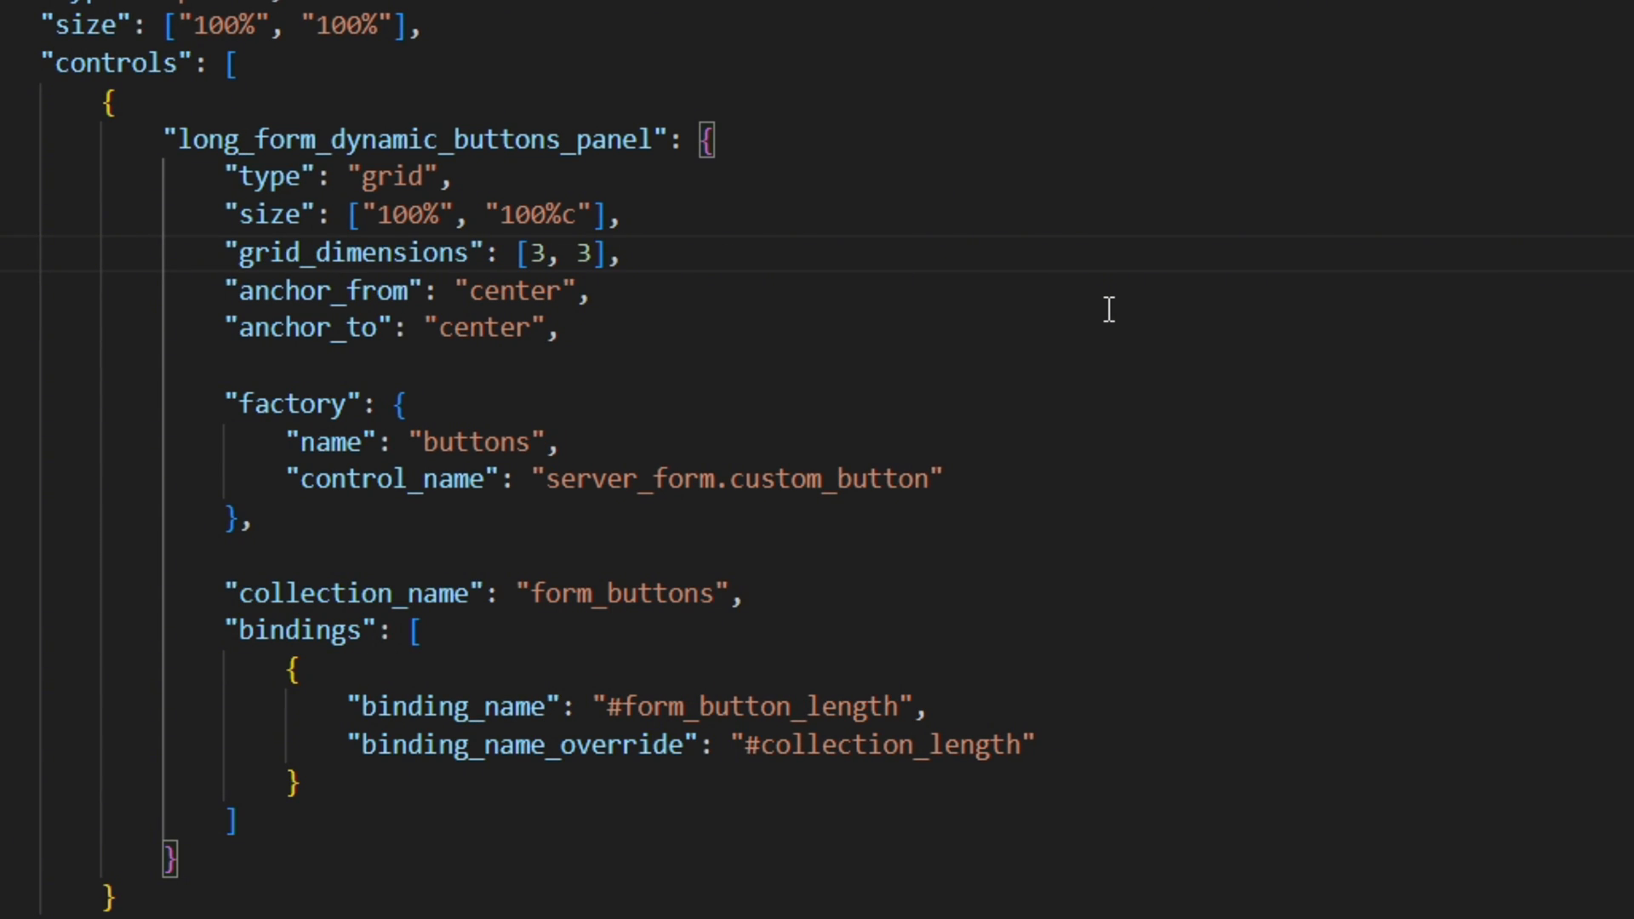
click(624, 252)
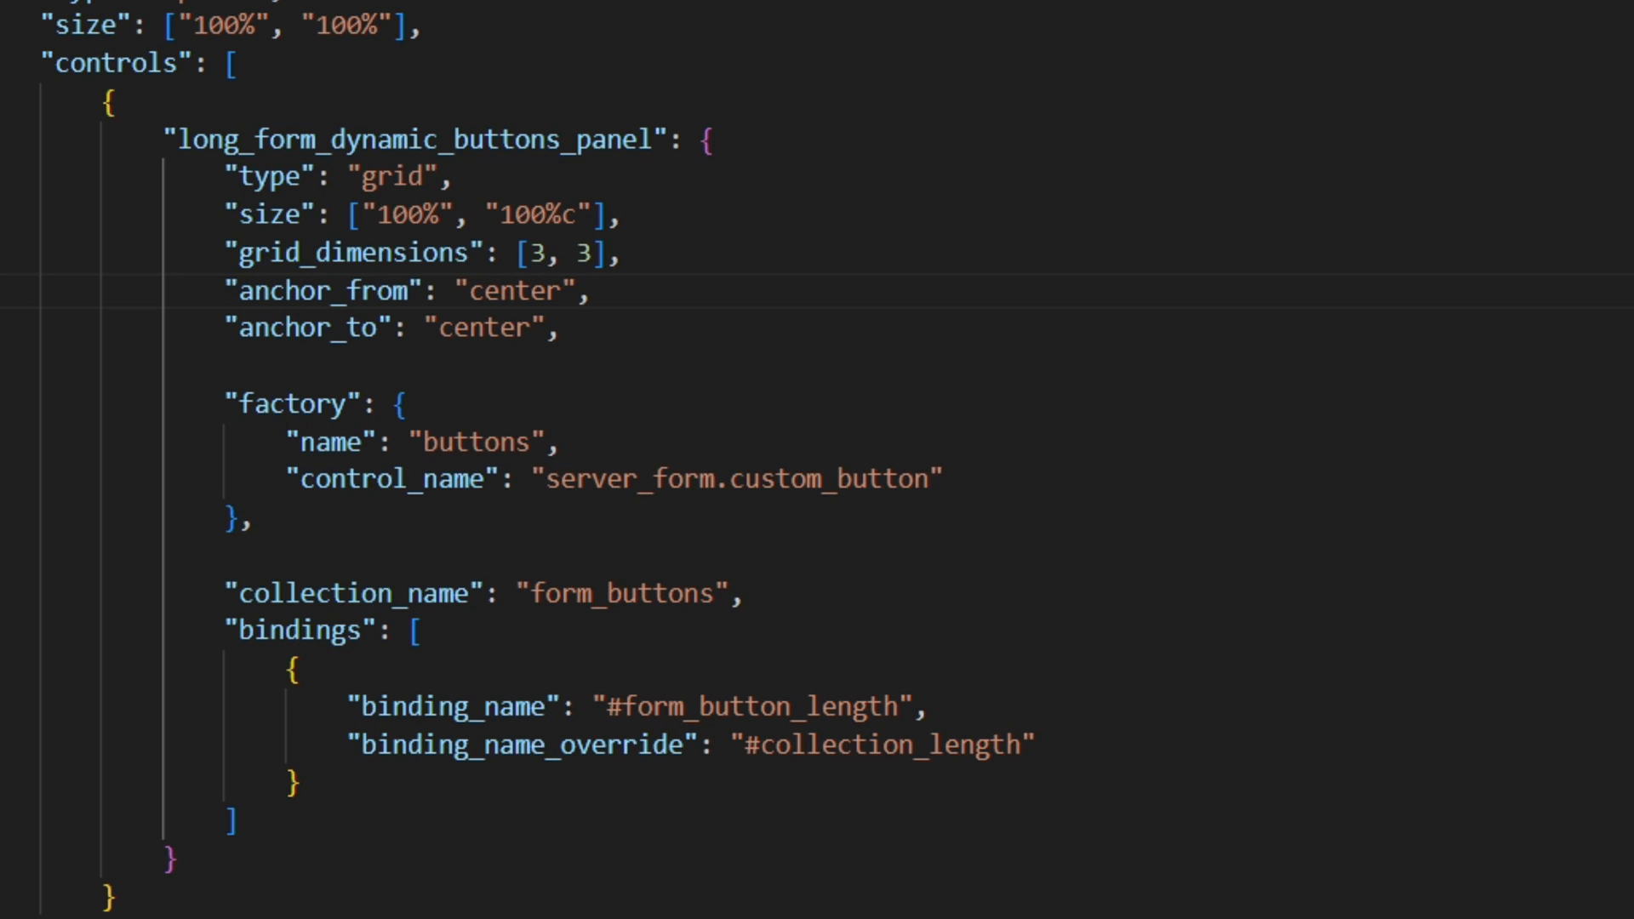
mouse_move(880, 430)
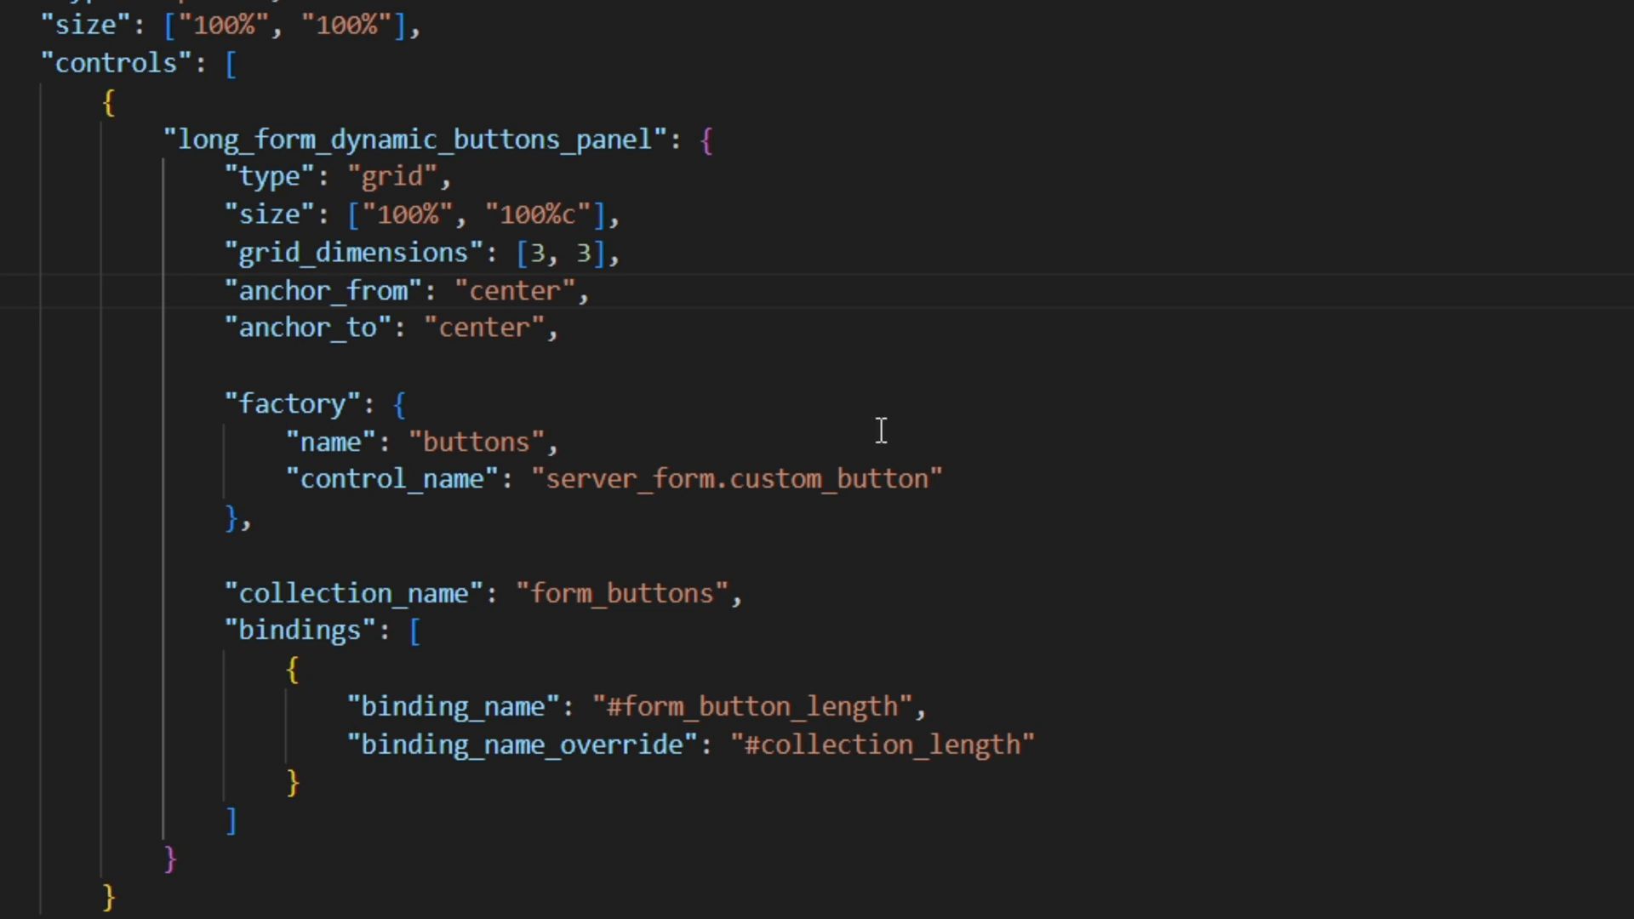
key(enter)
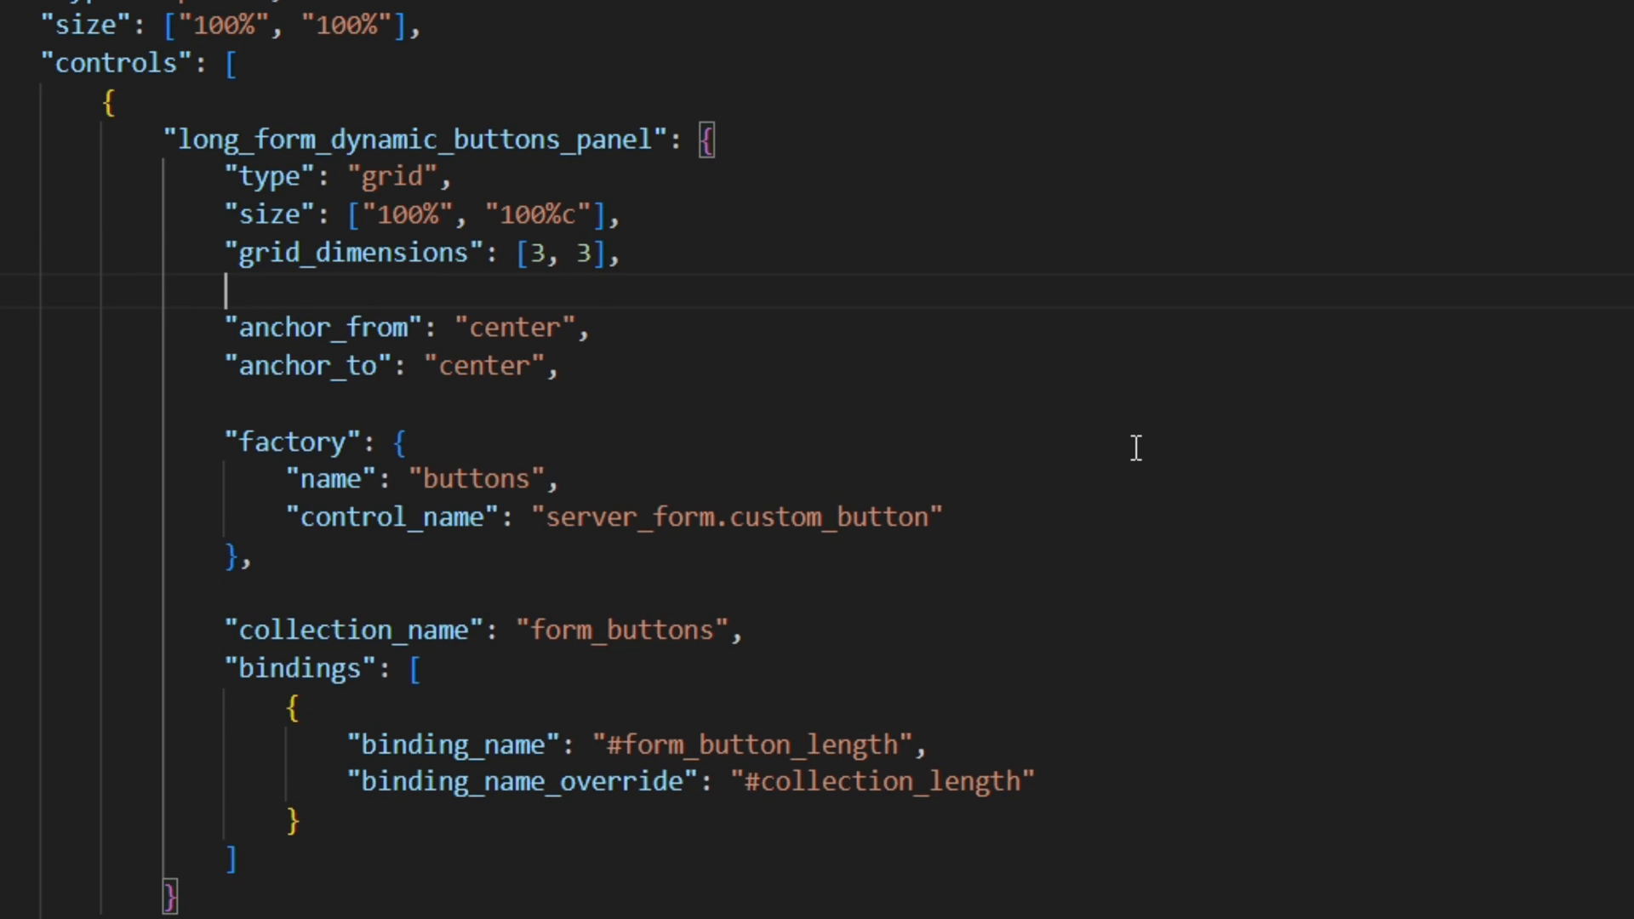
Add grid_item_template "server_form.custom_button" to the grid panel
text("grid_item_template": "",)
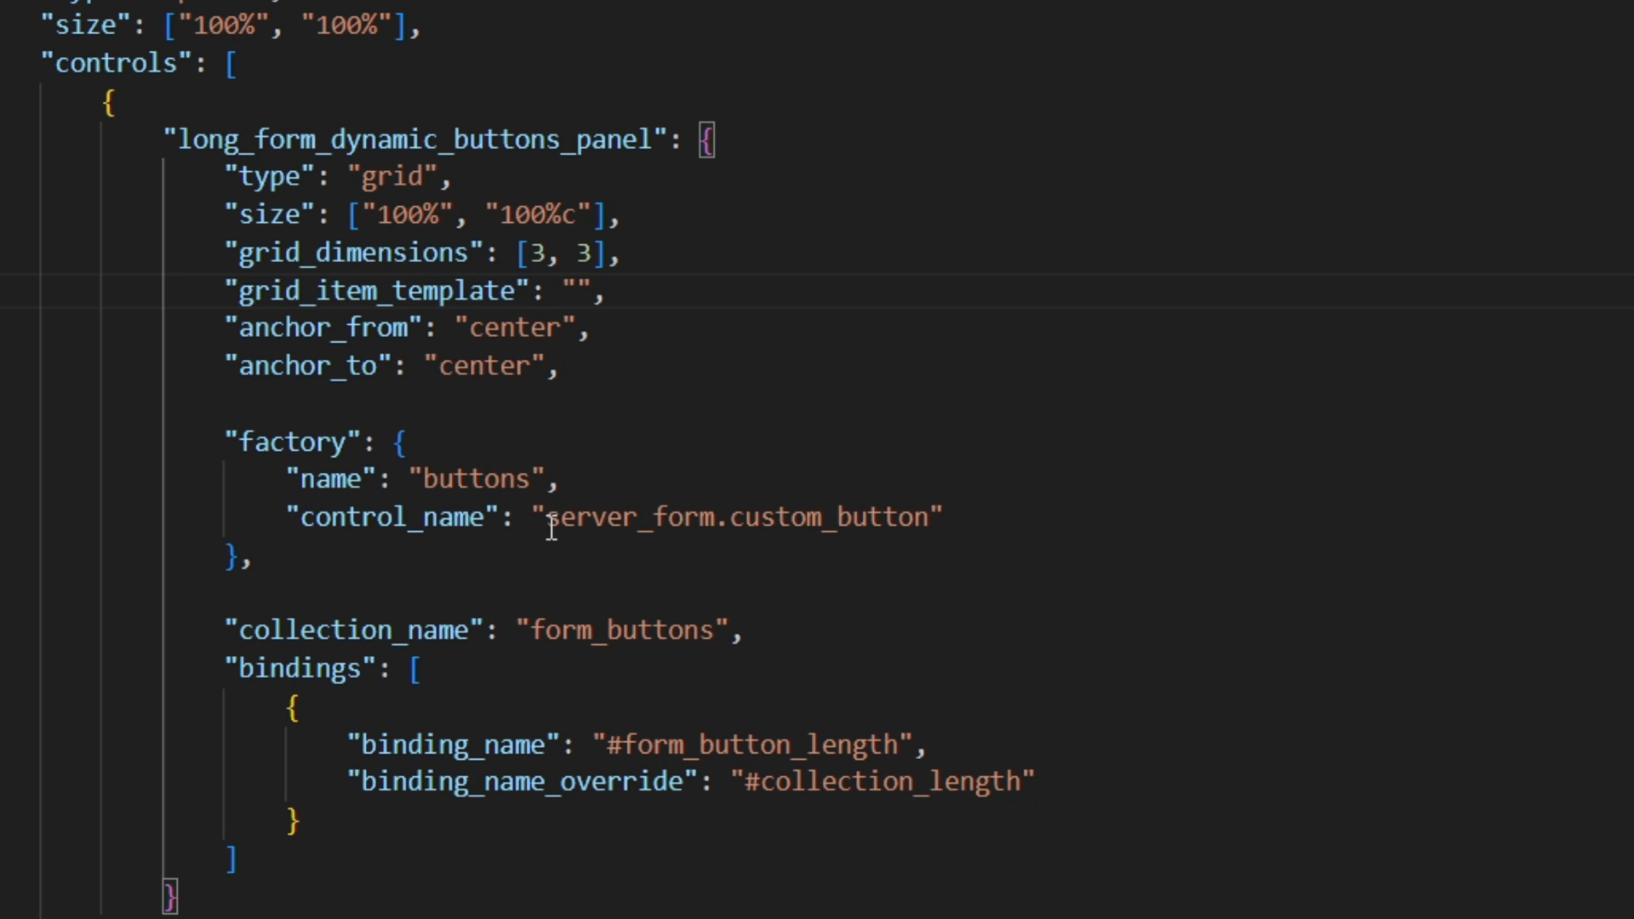
double_click(735, 516)
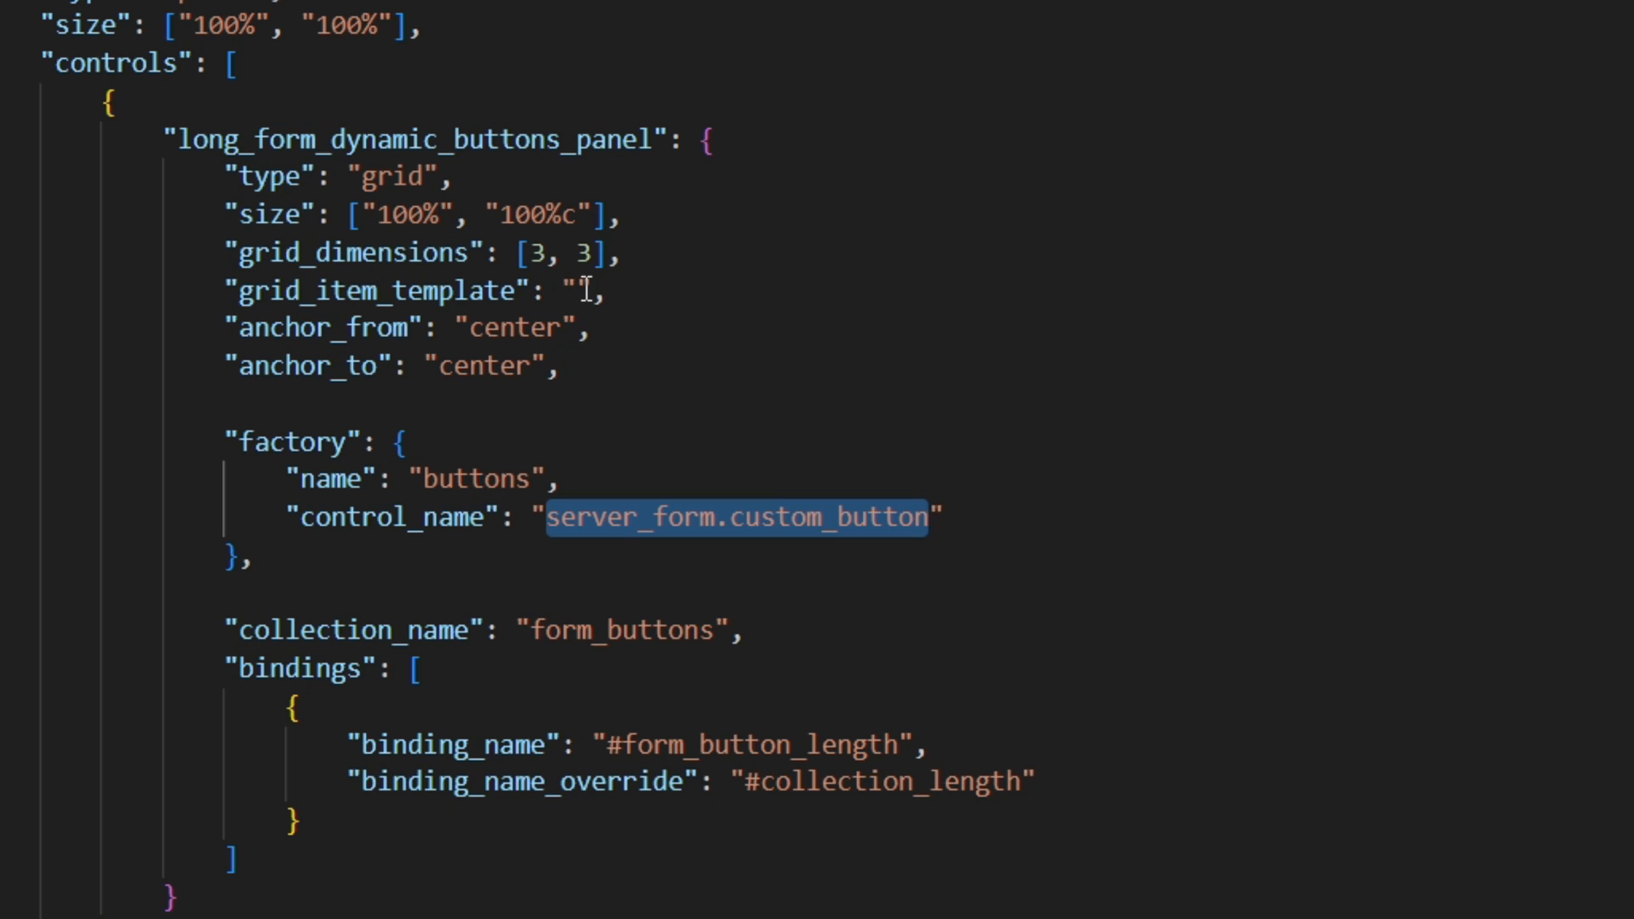
text(server_form.custom_button)
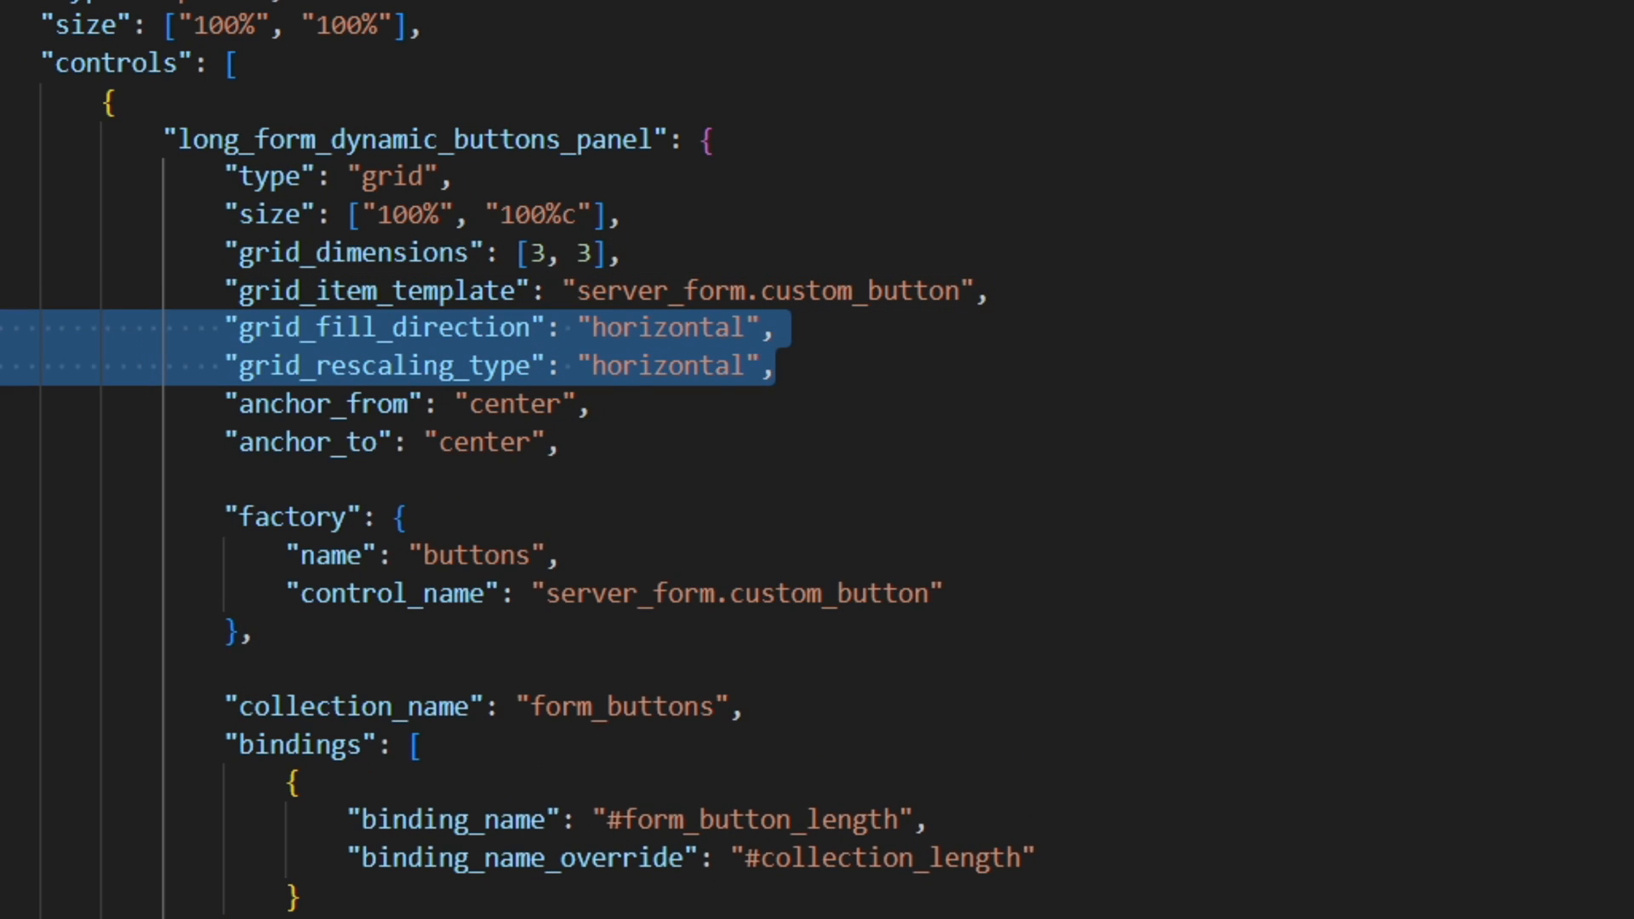
mouse_move(1318, 328)
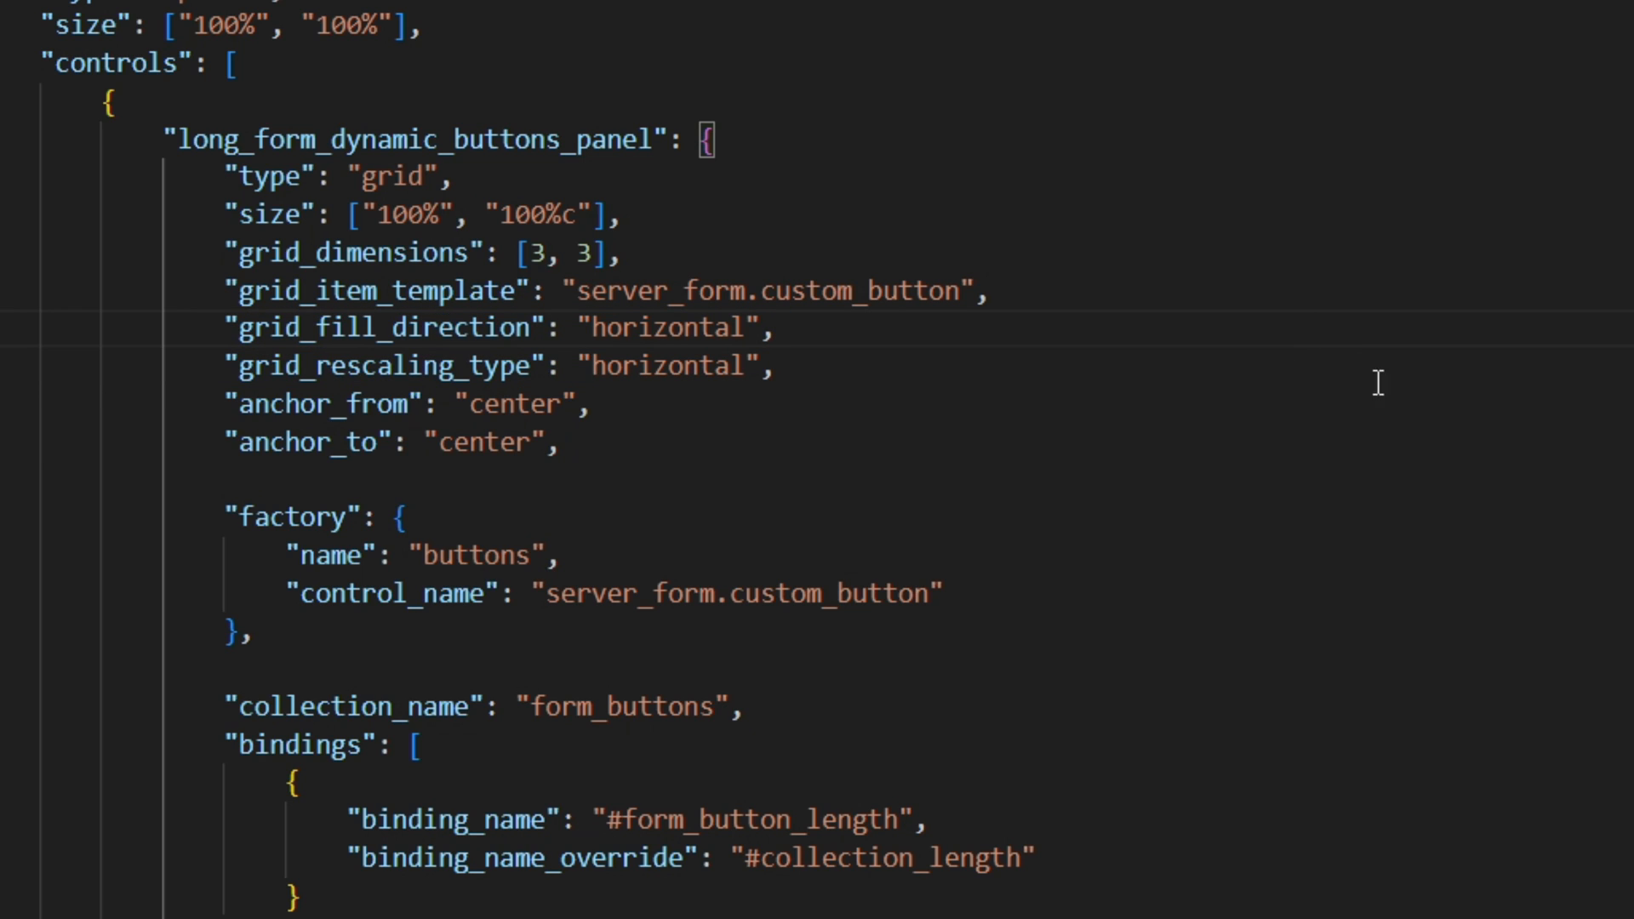
mouse_move(640, 488)
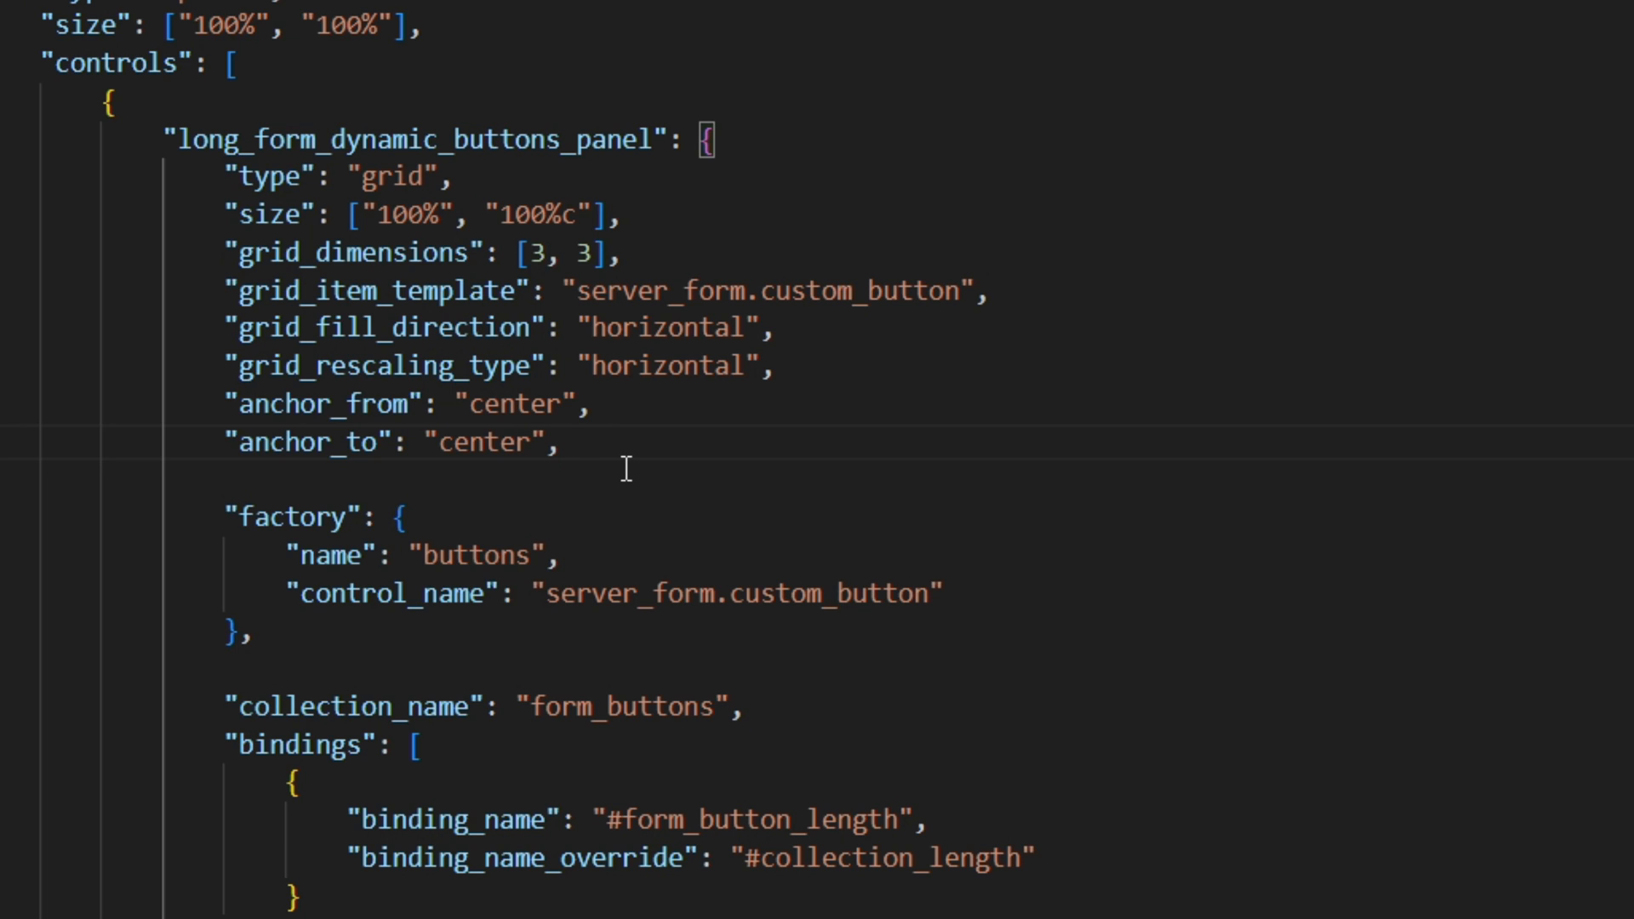
Replace #collection_length with #maximum_grid_items in the binding_name_override
text(max)
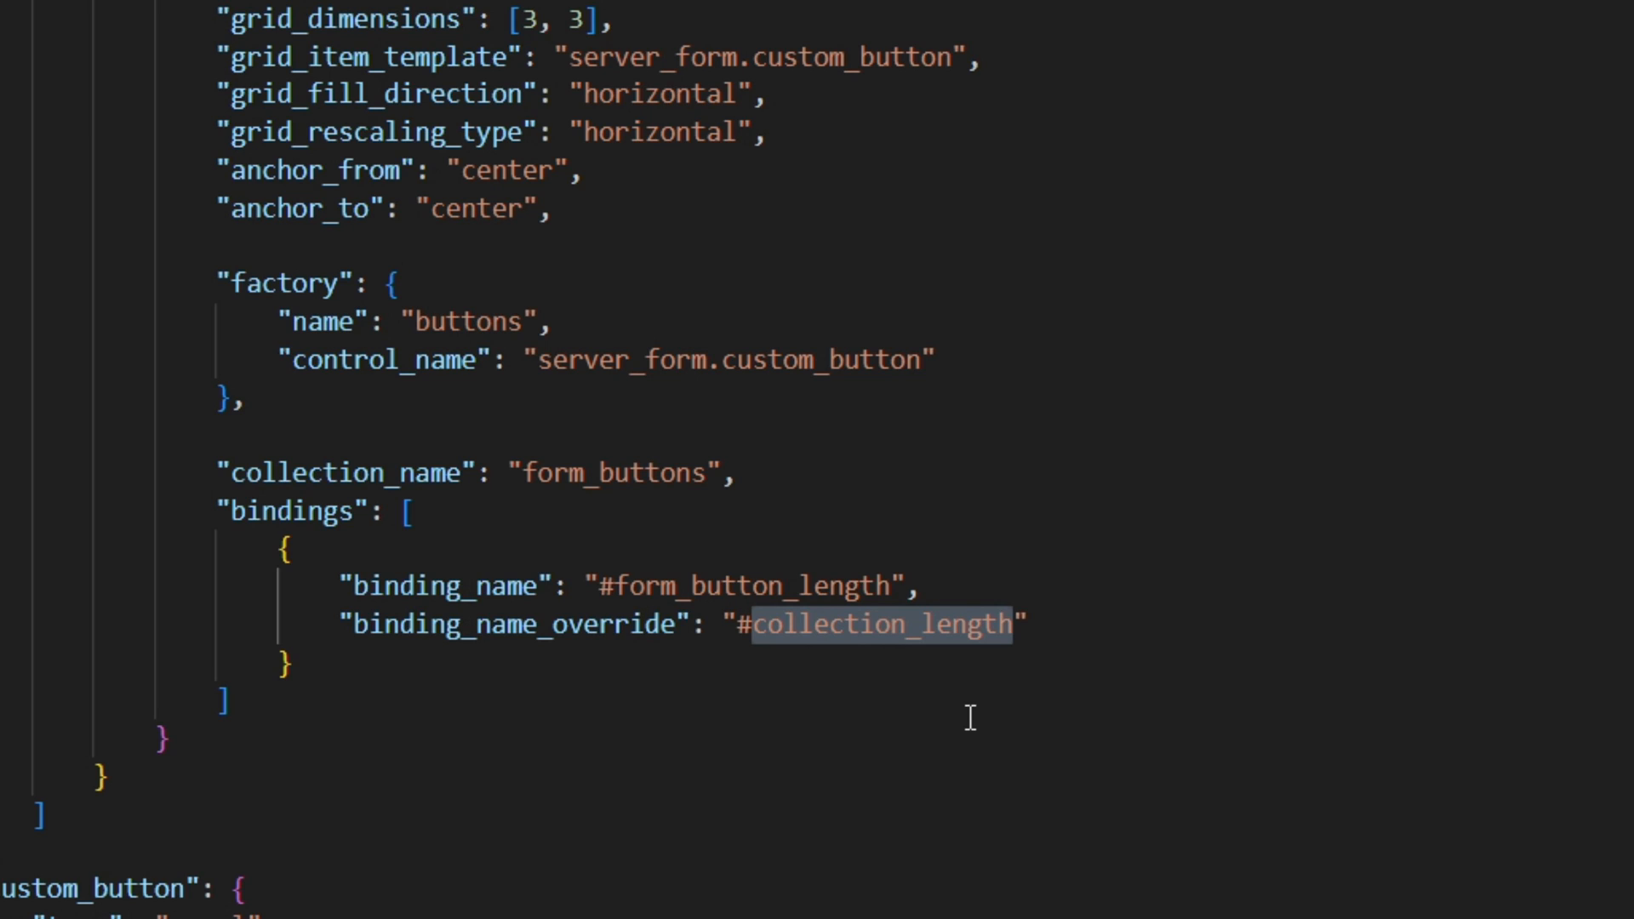
text(maximum_grid_items)
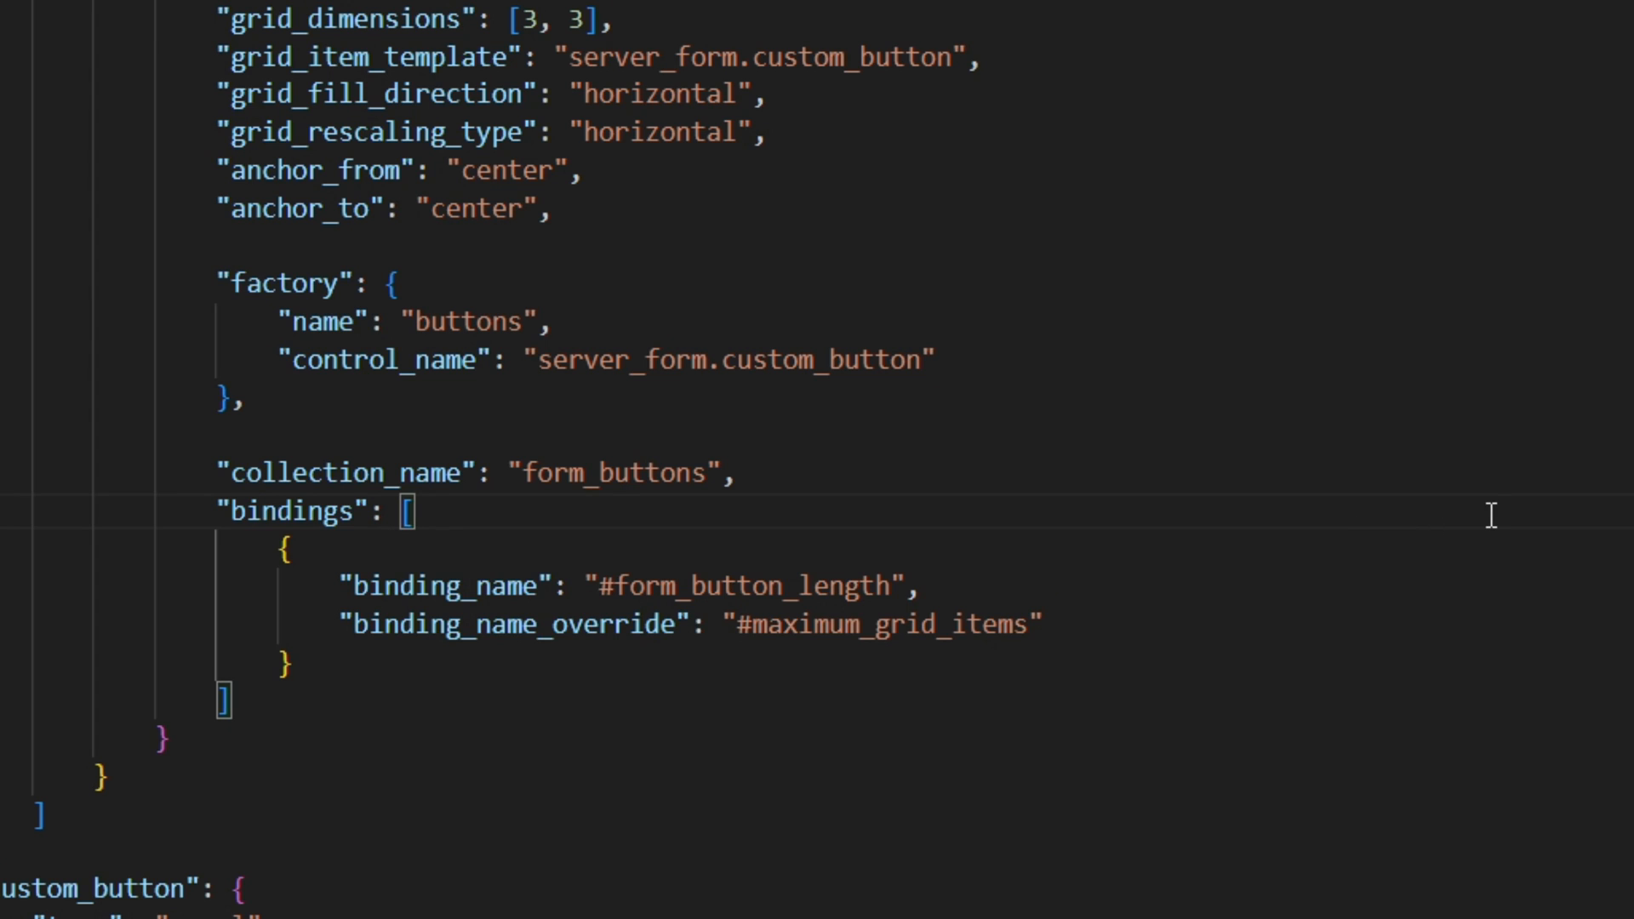
scroll(up, 3)
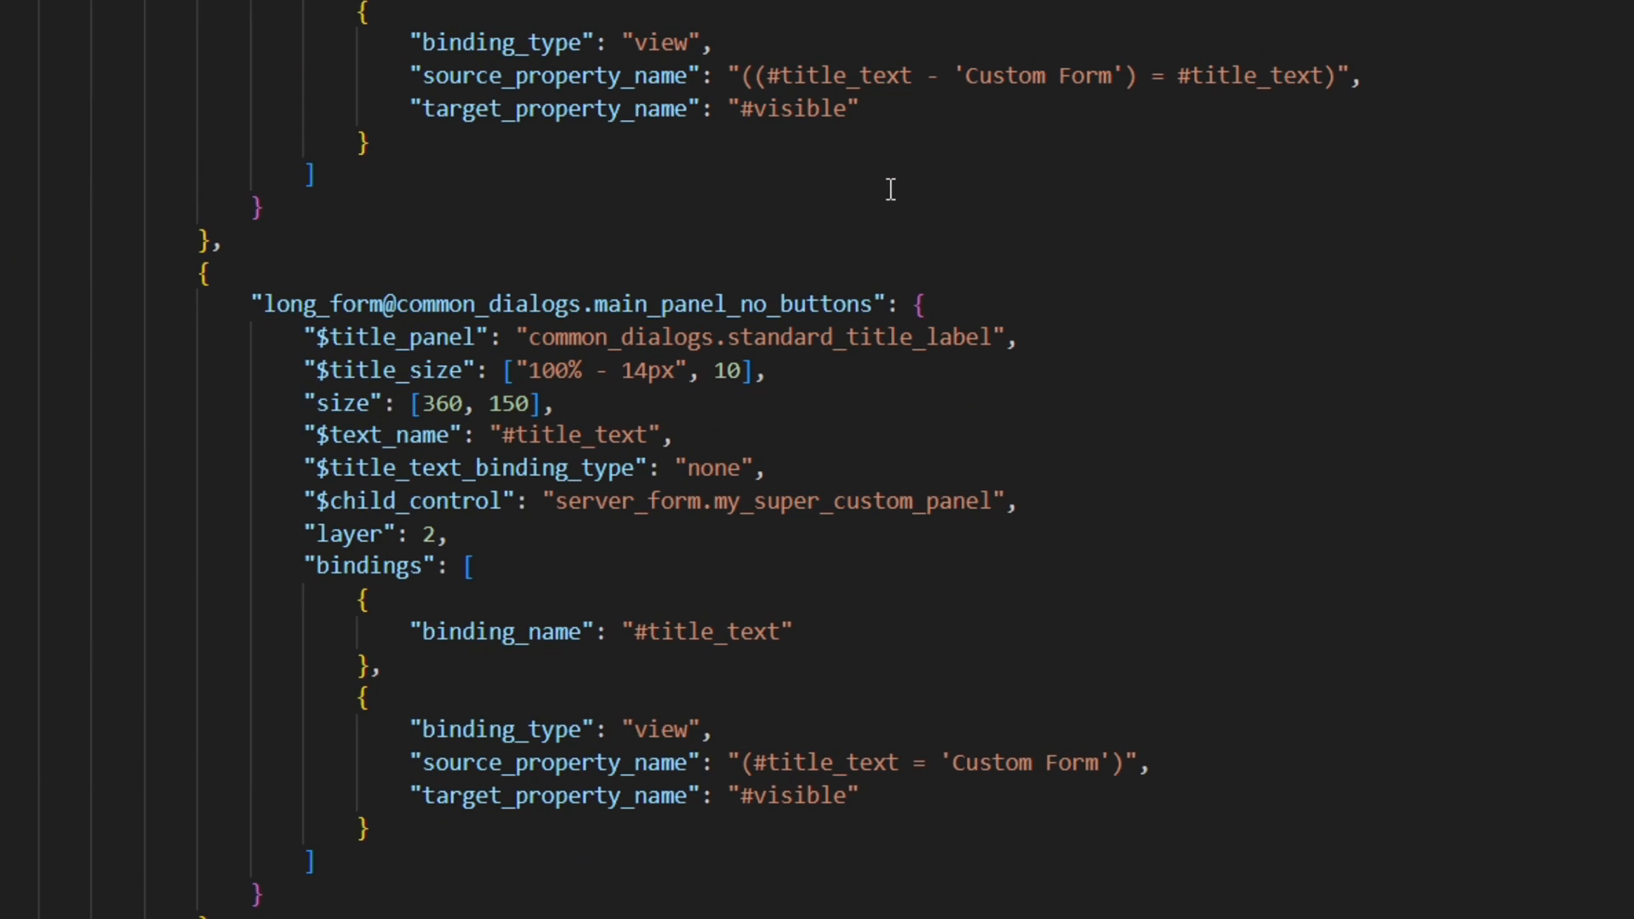
click(496, 404)
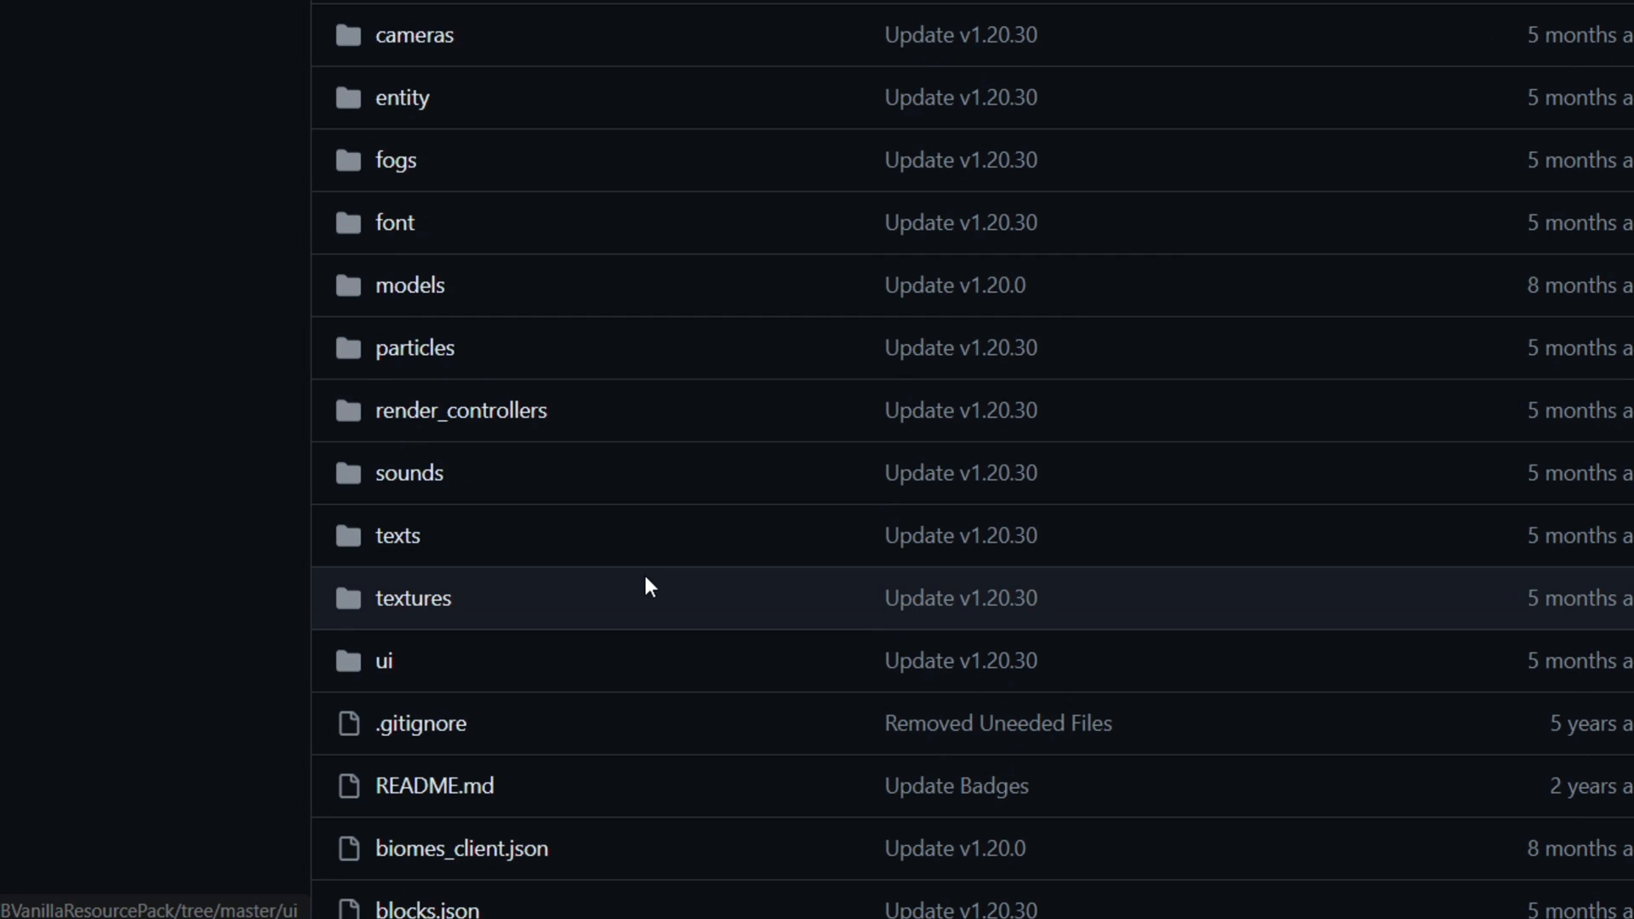
Browse the vanilla ui/server_form.json on GitHub through its scrolling_panel and dynamic buttons code
click(385, 661)
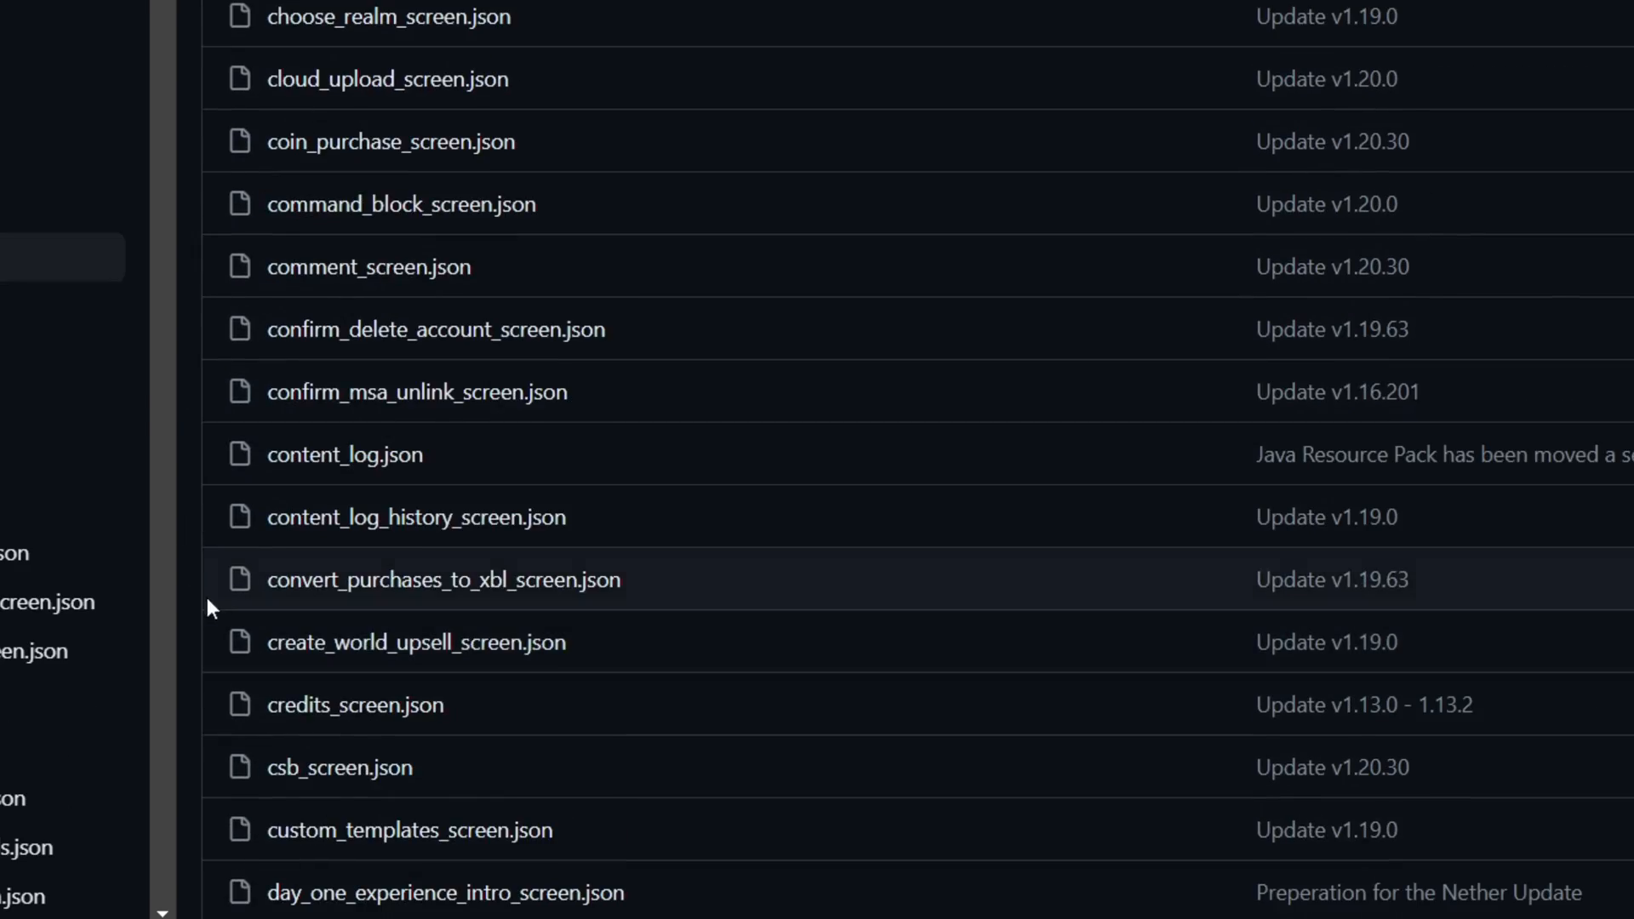
scroll(down, 3)
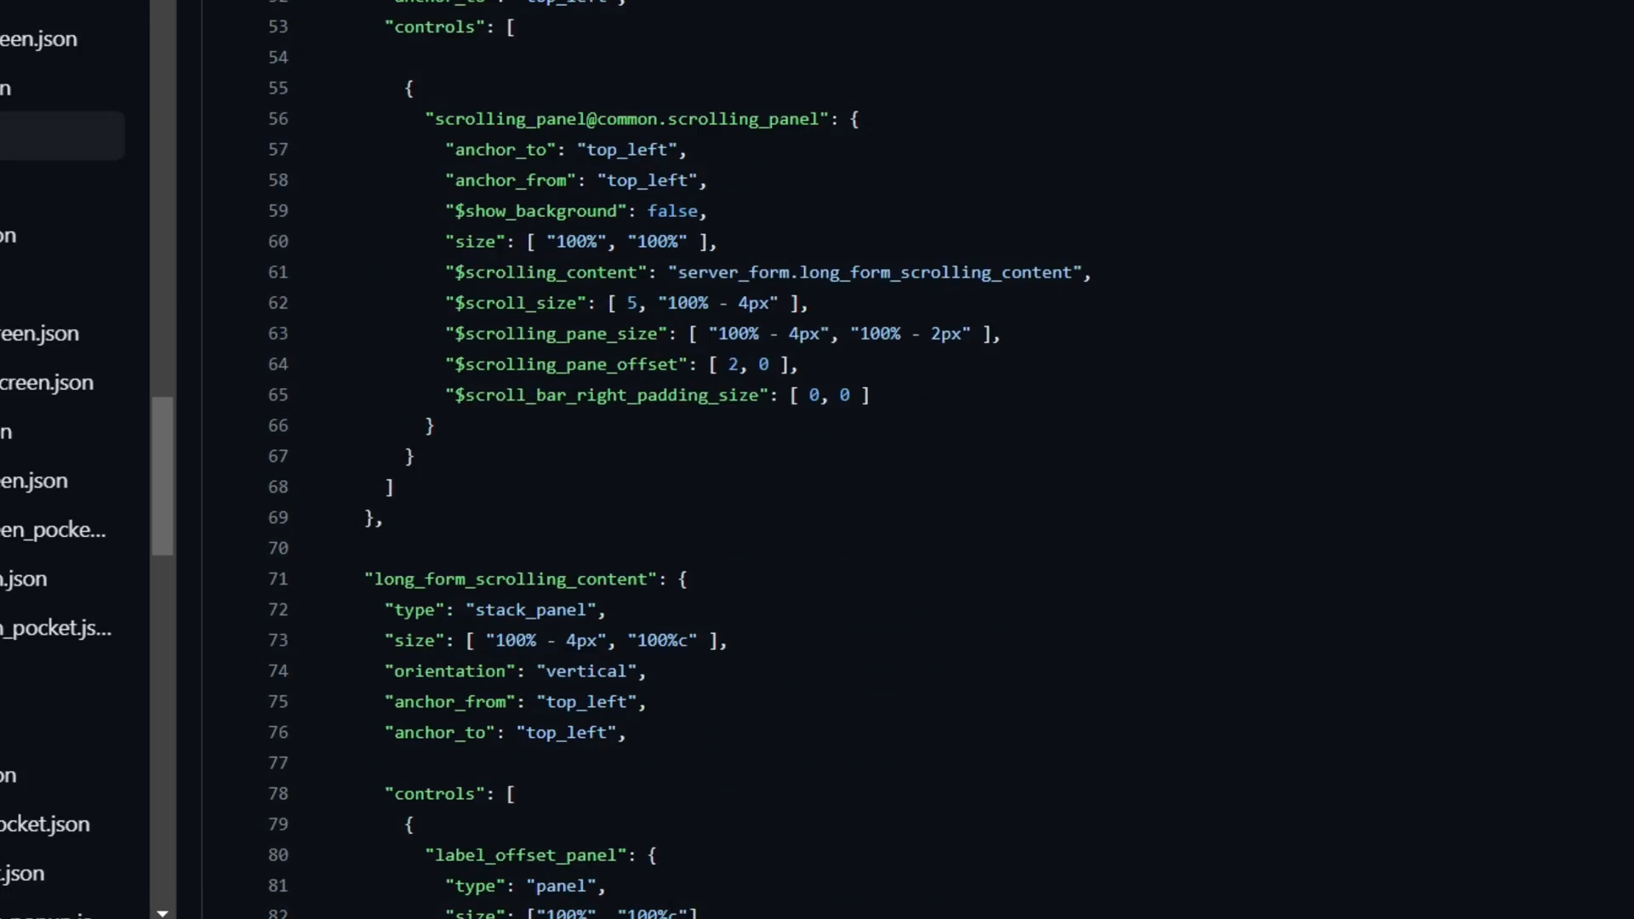
scroll(down, 3)
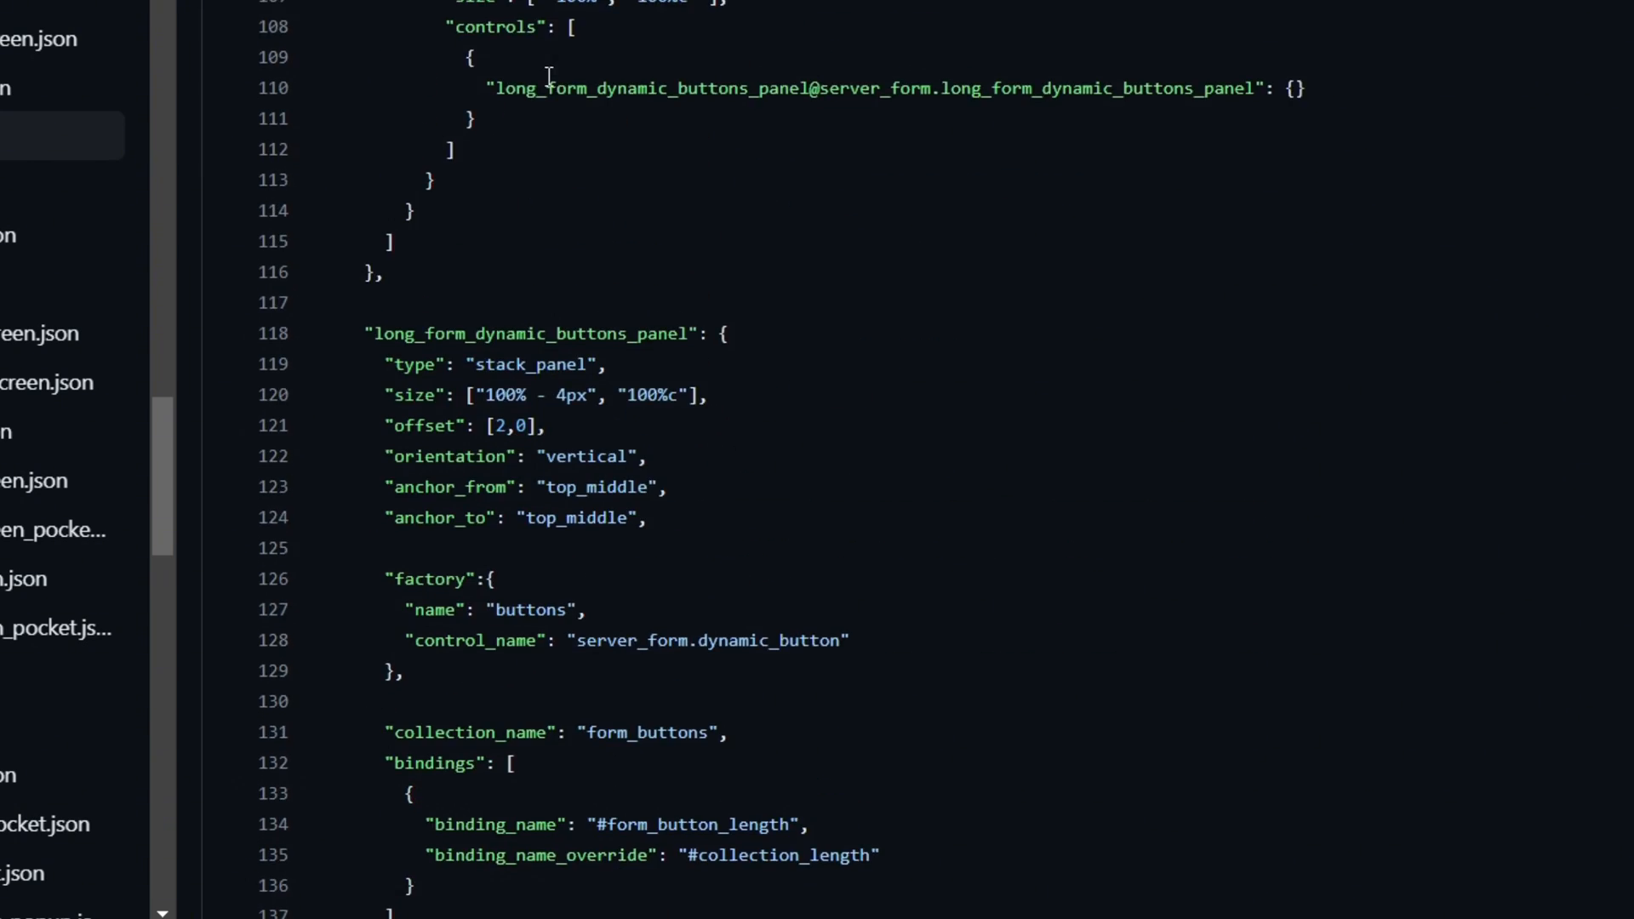
scroll(up, 3)
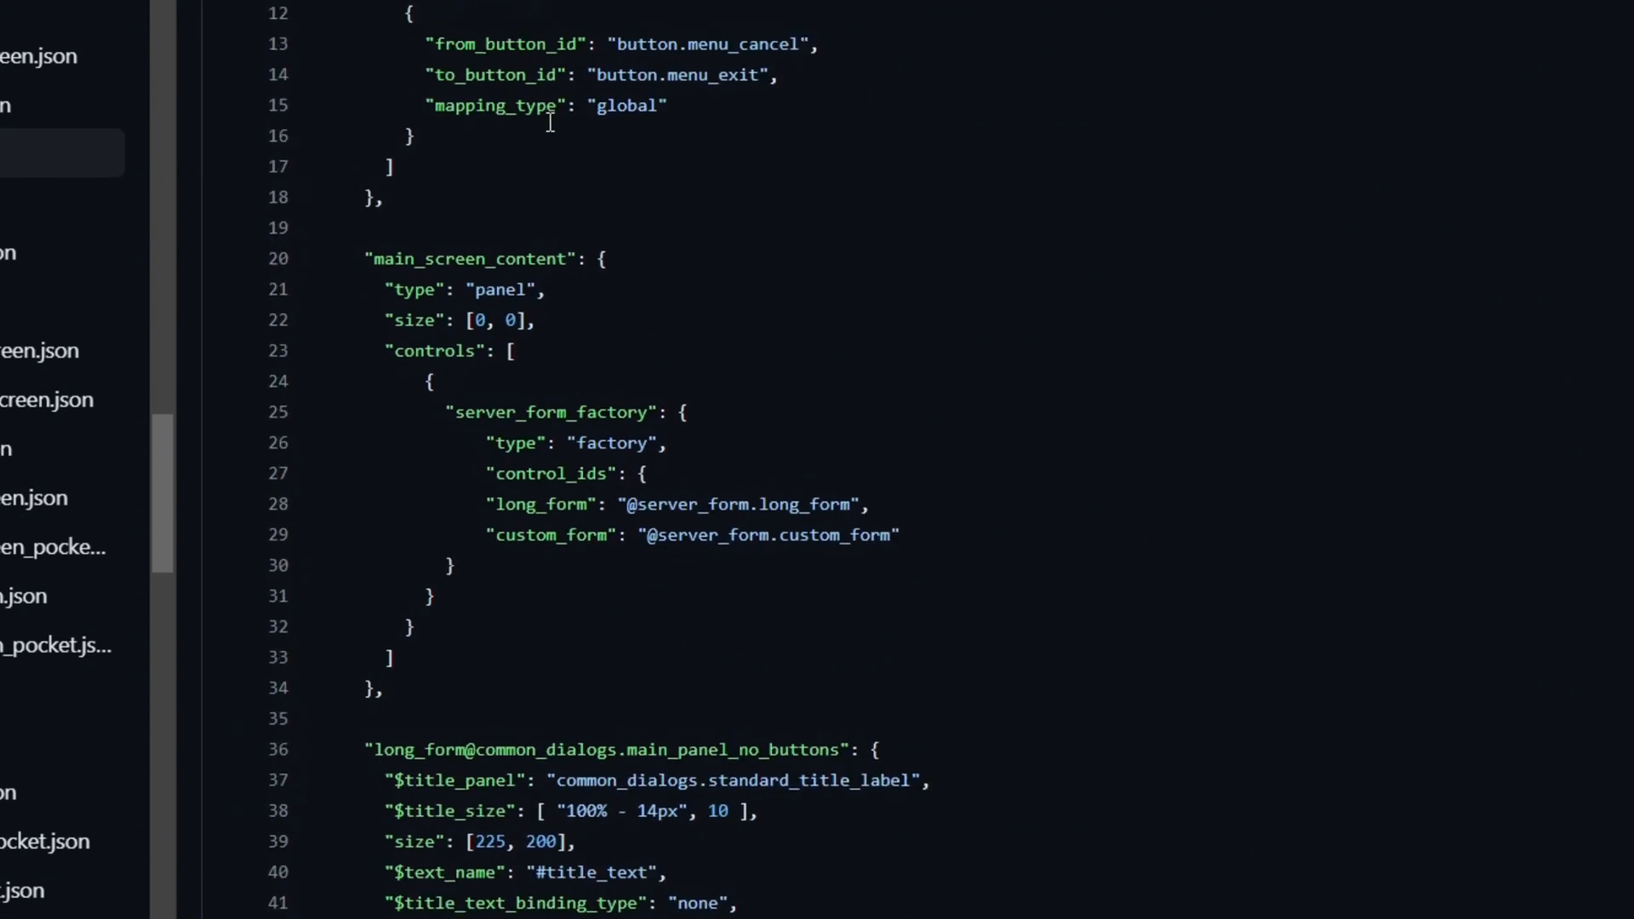
scroll(down, 3)
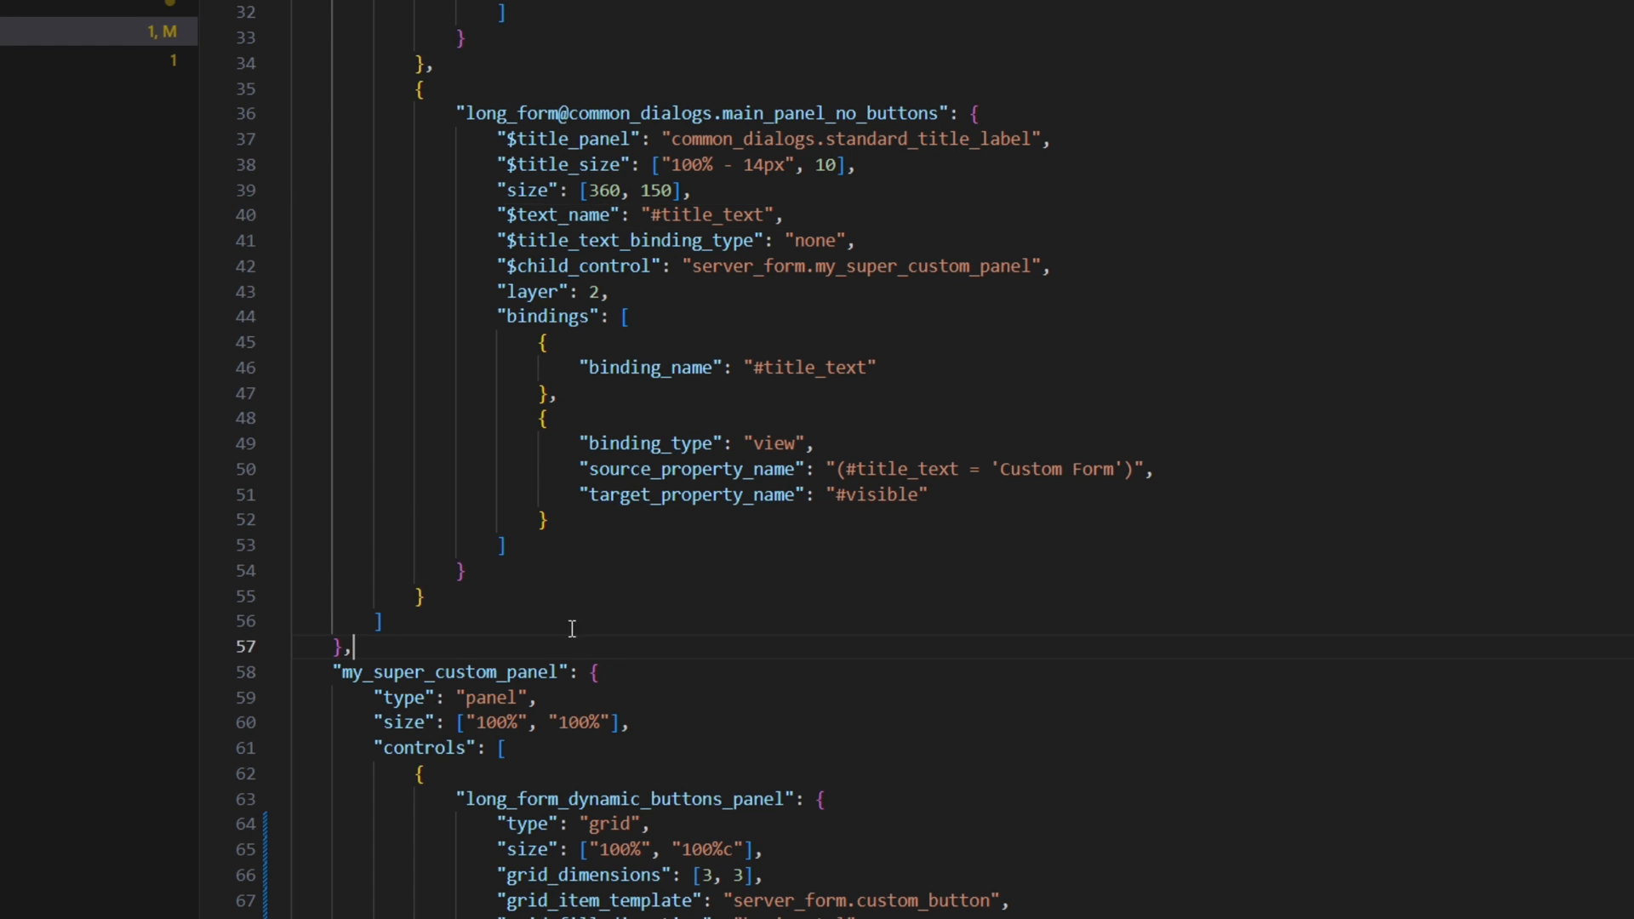
Rename the pasted long_form_panel block's key to my_super_custom_panel_main
scroll(down, 3)
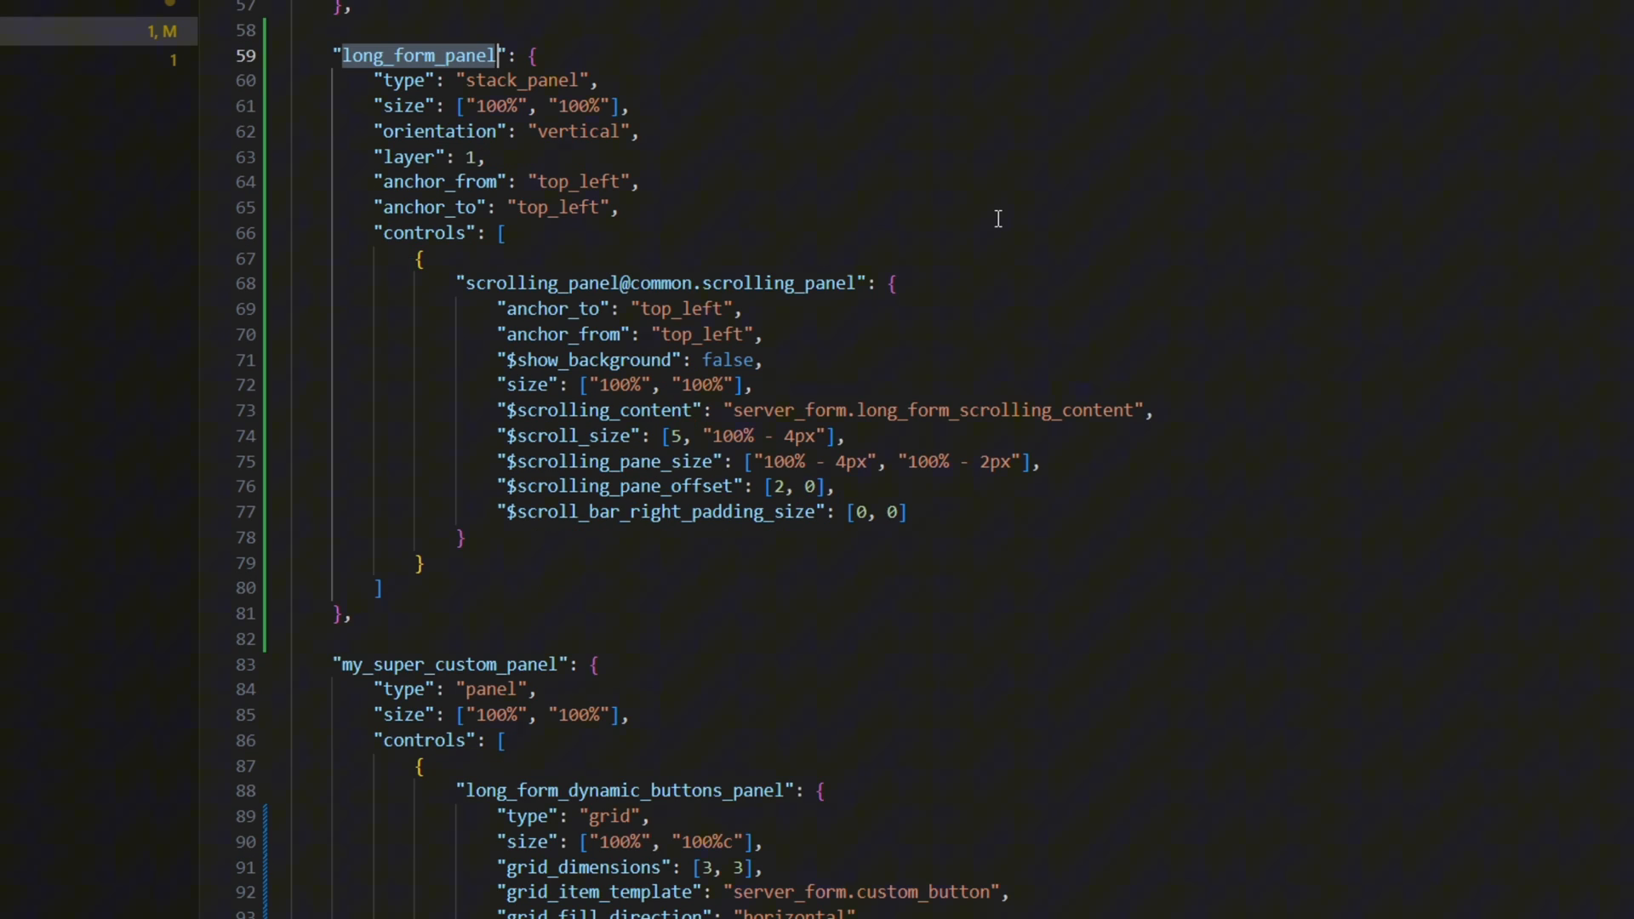
text(my_super_cust)
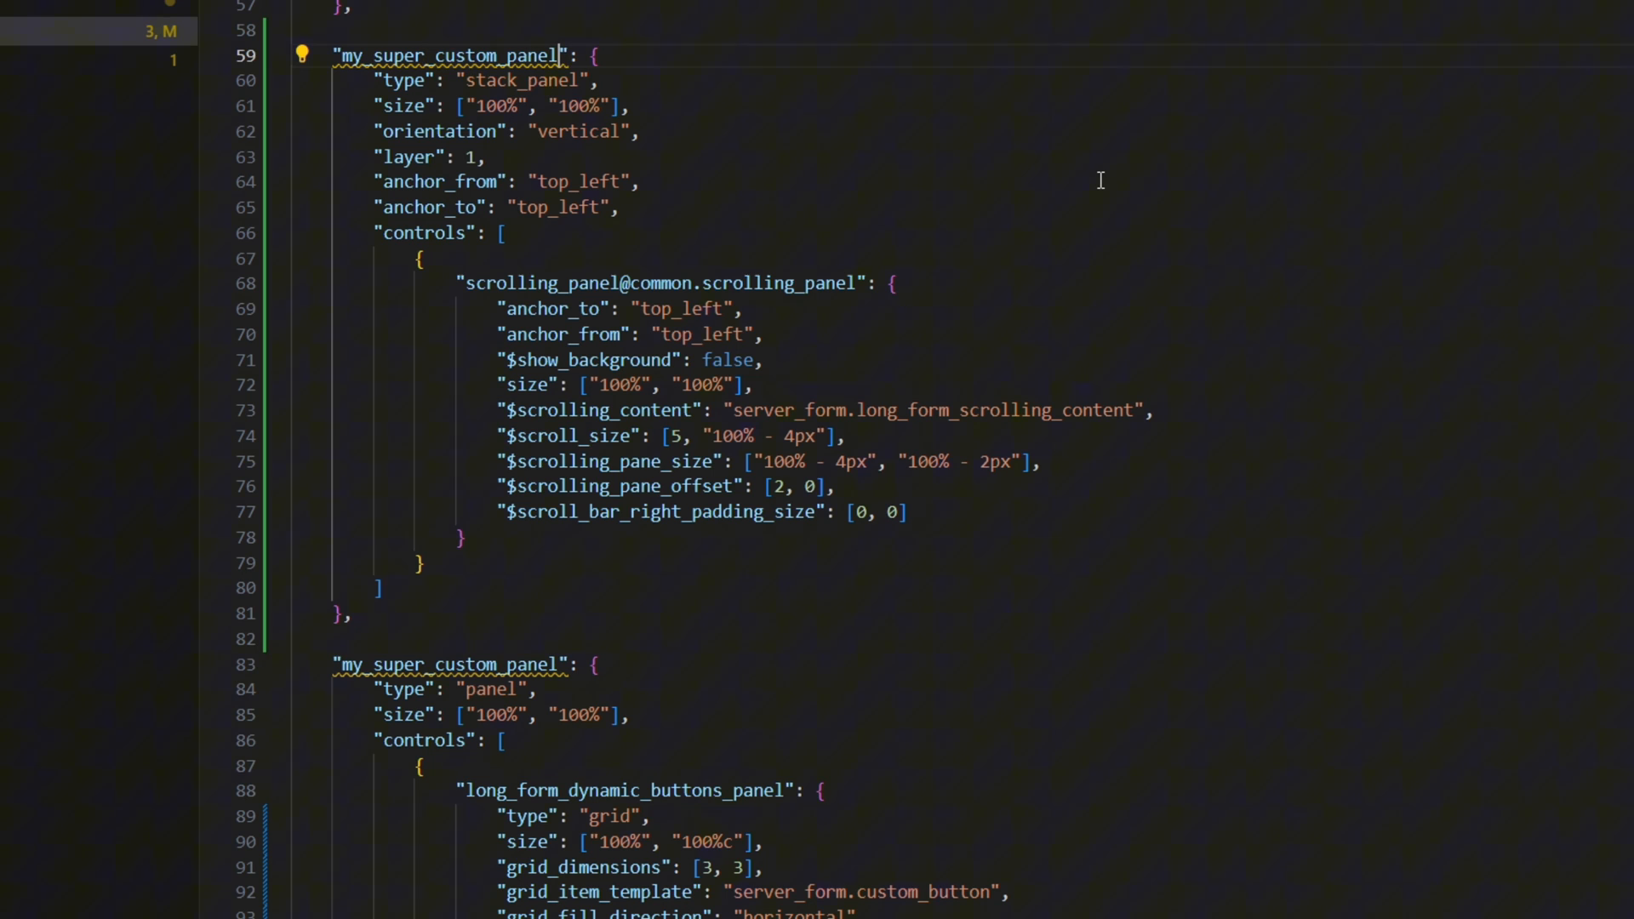
text(_main)
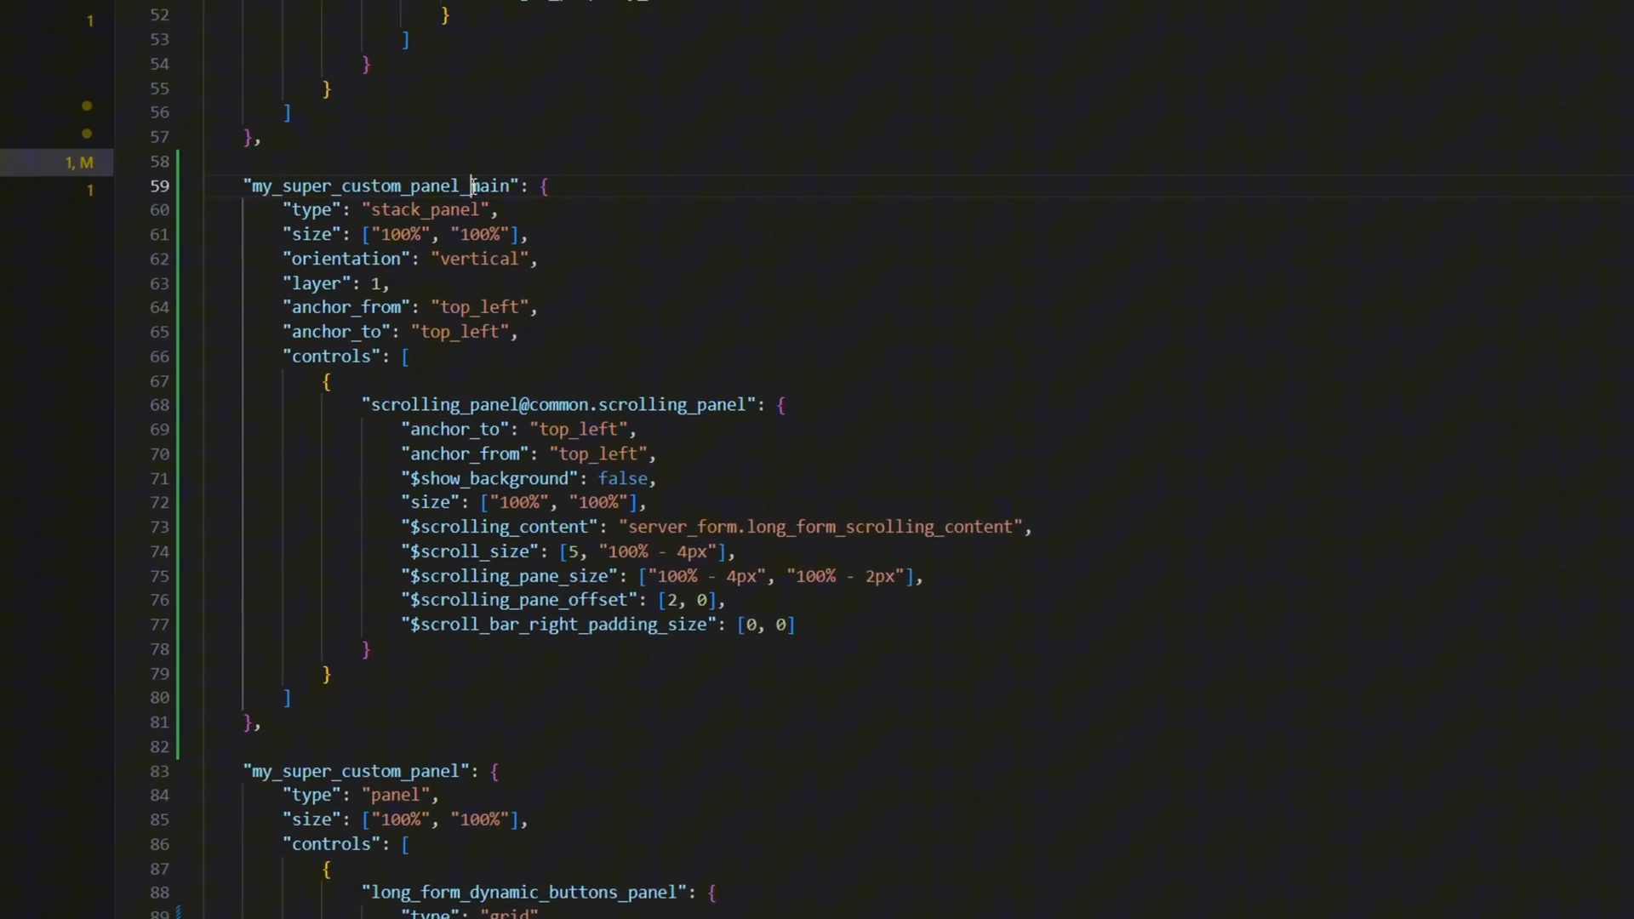
scroll(up, 3)
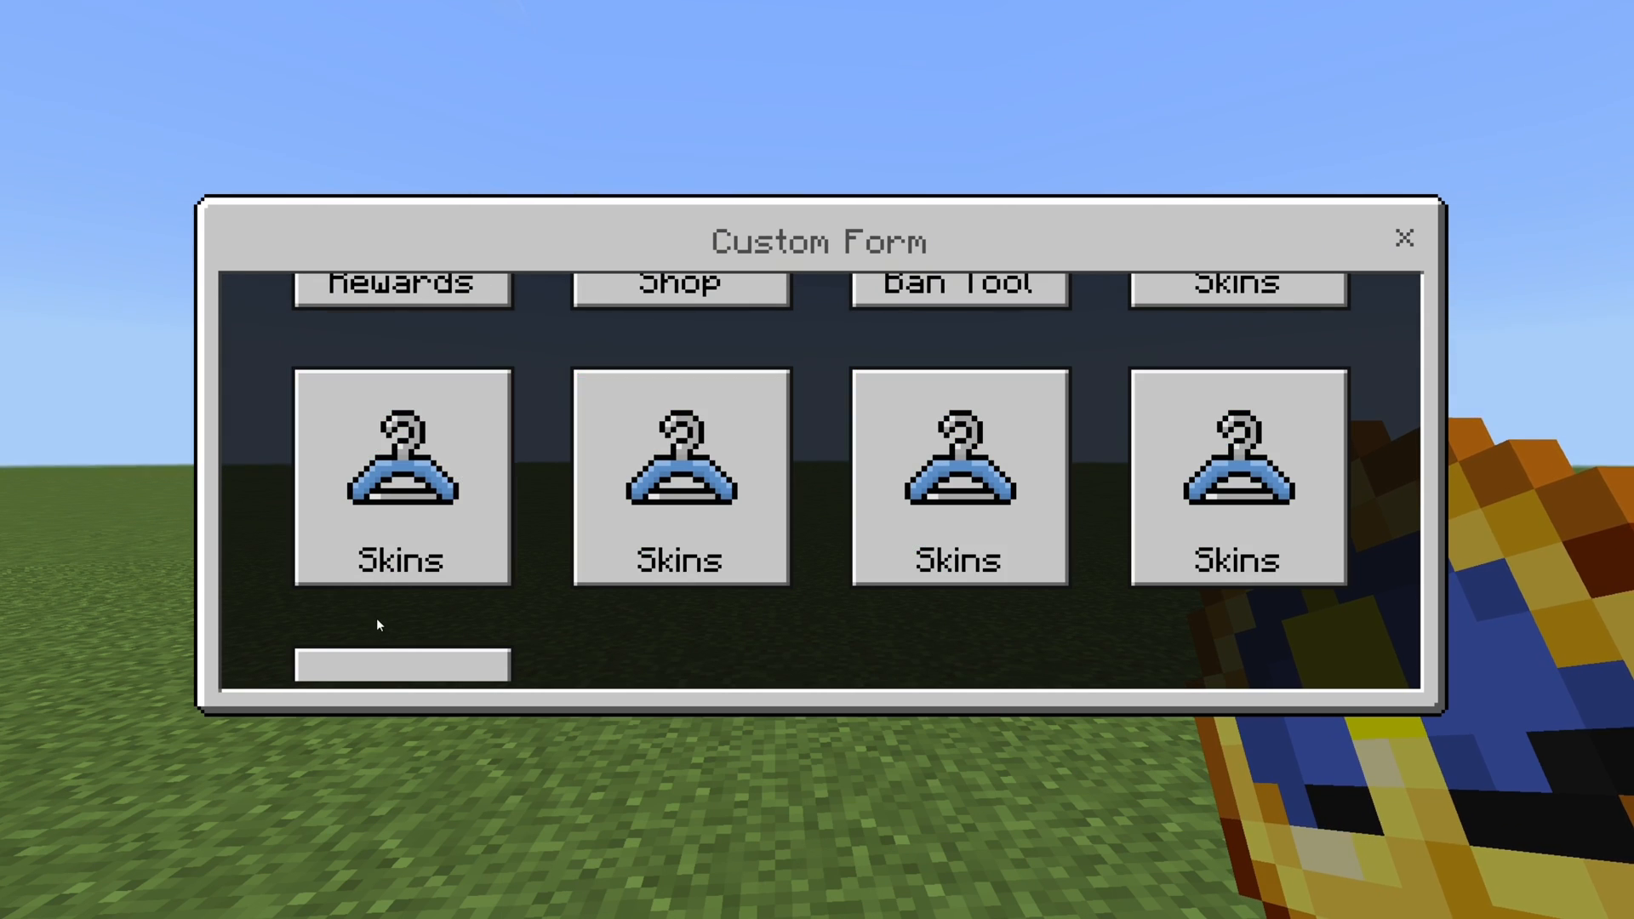
mouse_move(1390, 533)
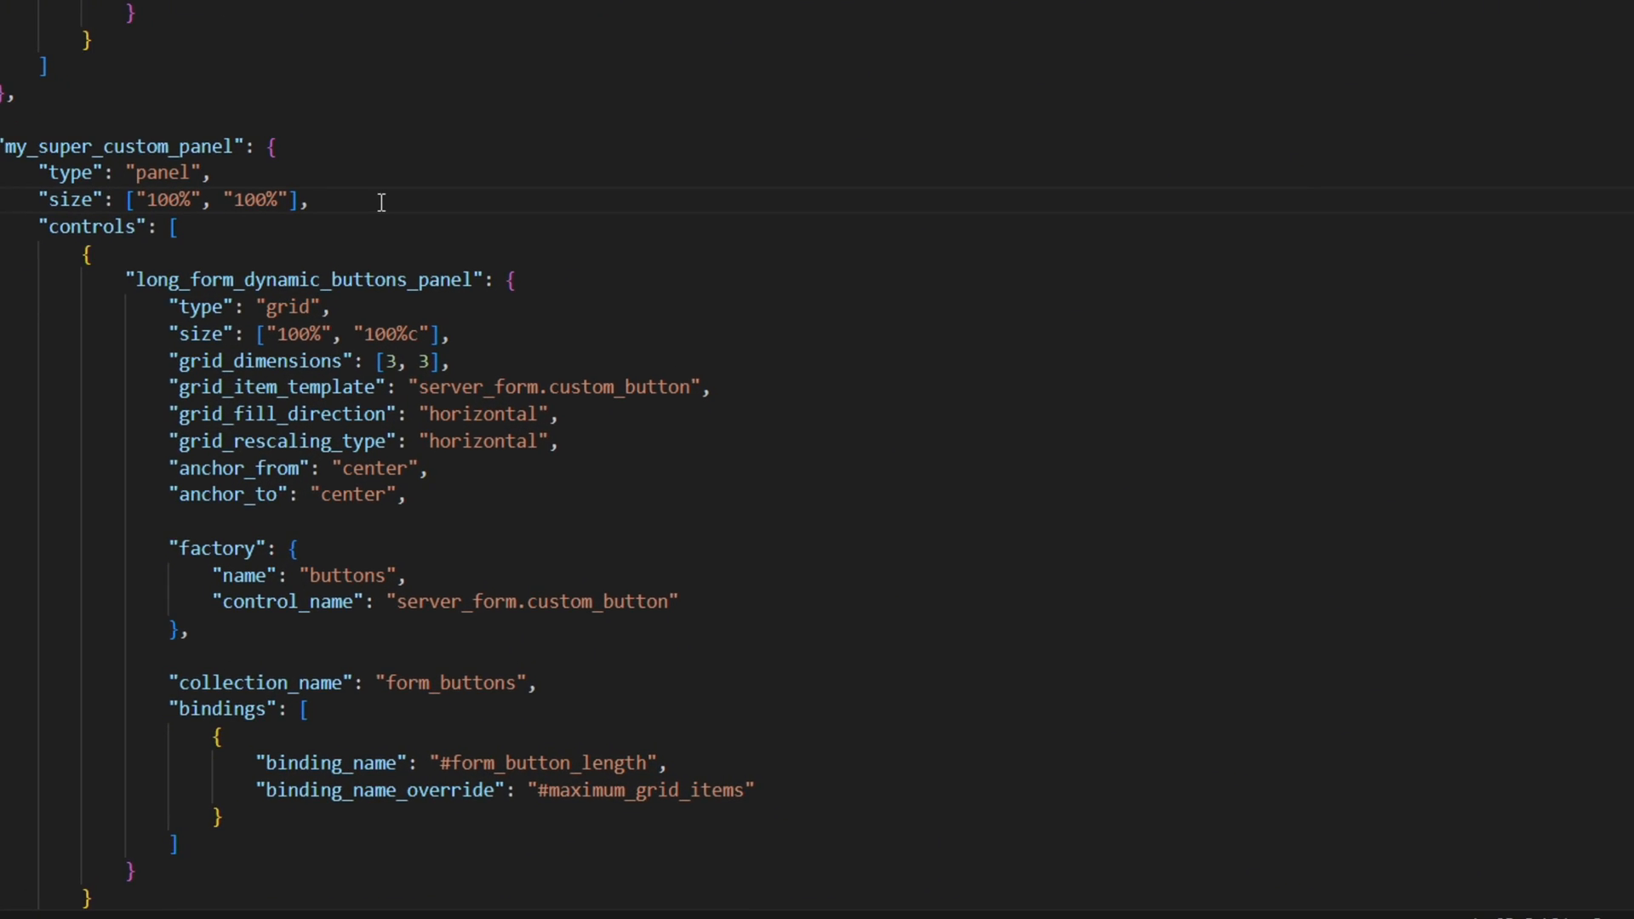
mouse_move(928, 233)
text(c)
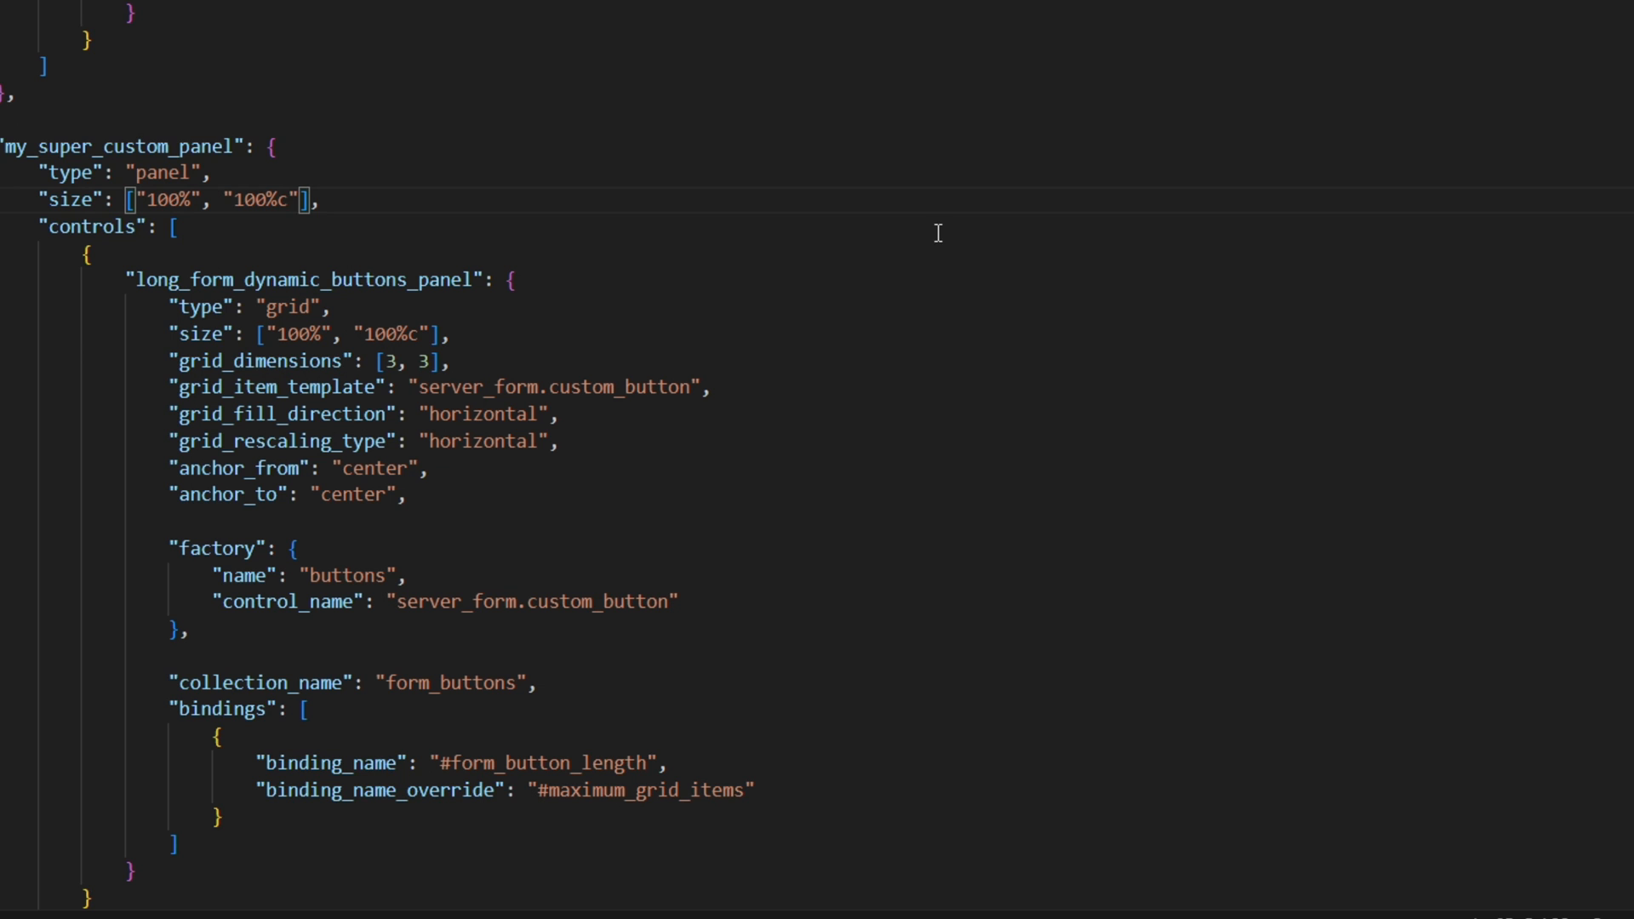
mouse_move(764, 271)
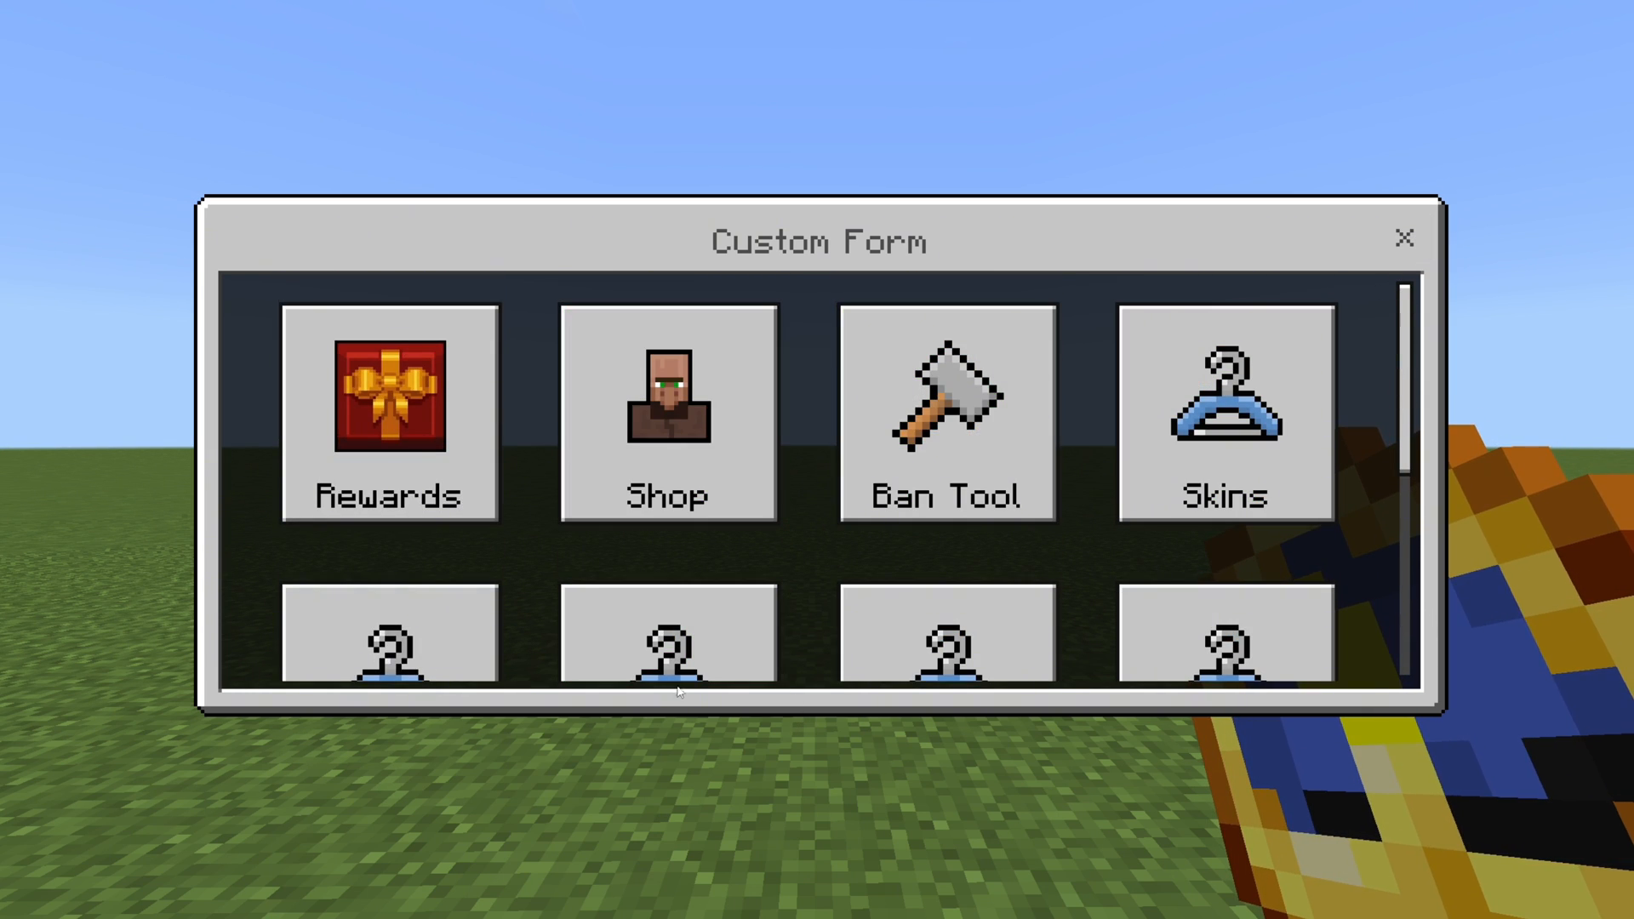
mouse_move(1193, 875)
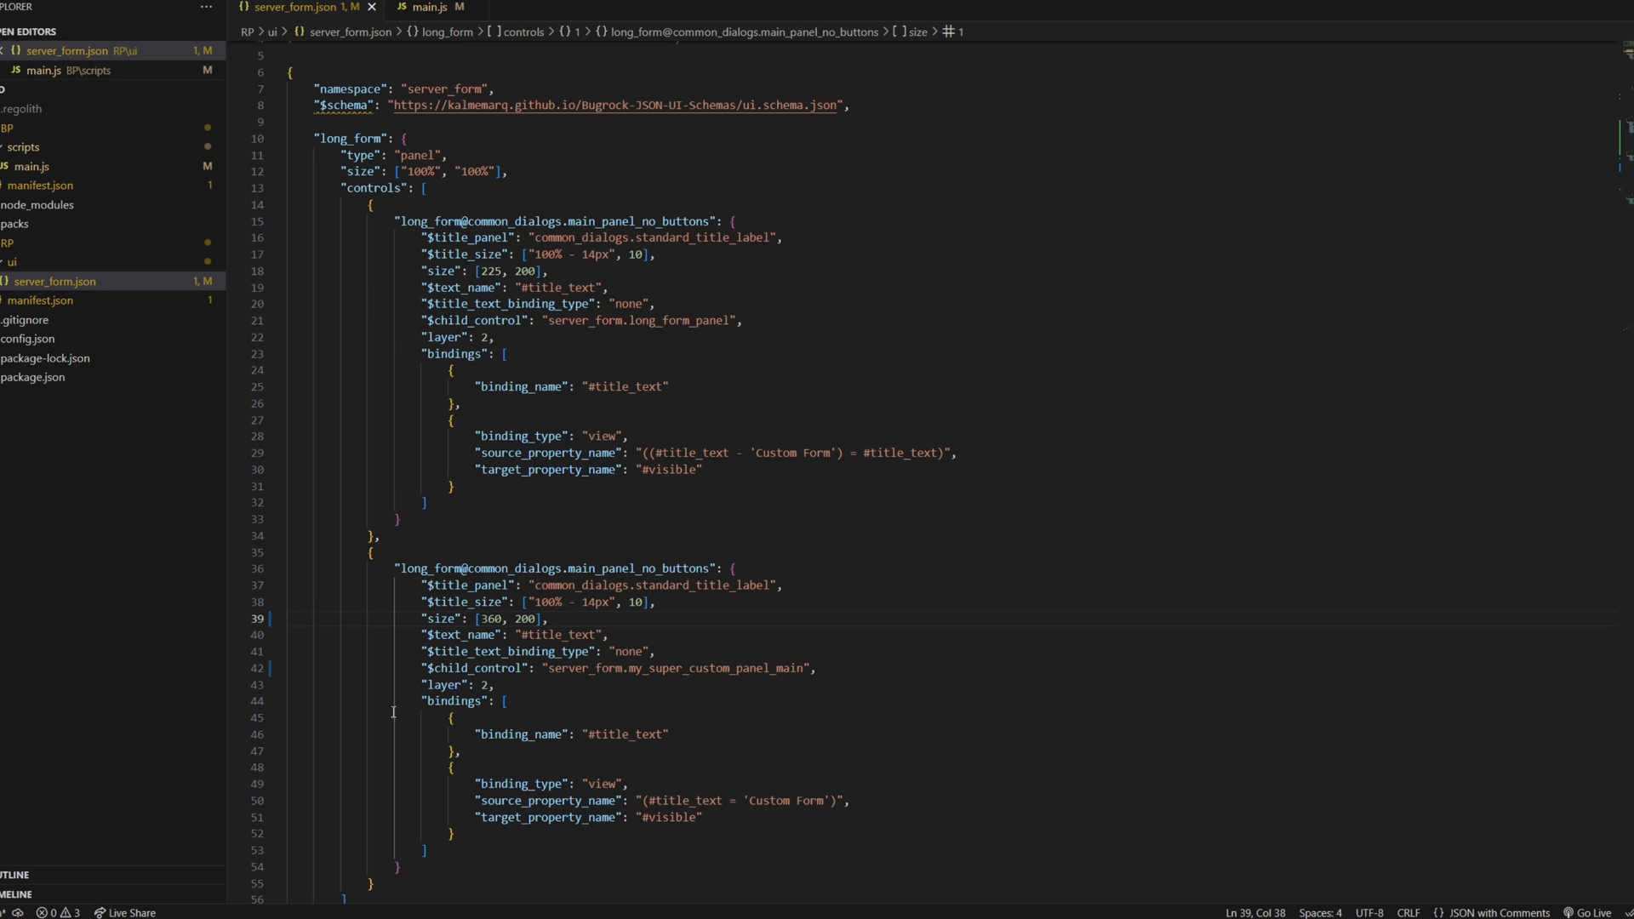
Set the dialog's height to 190 and scroll the Custom Form's button grid in Minecraft
text(190)
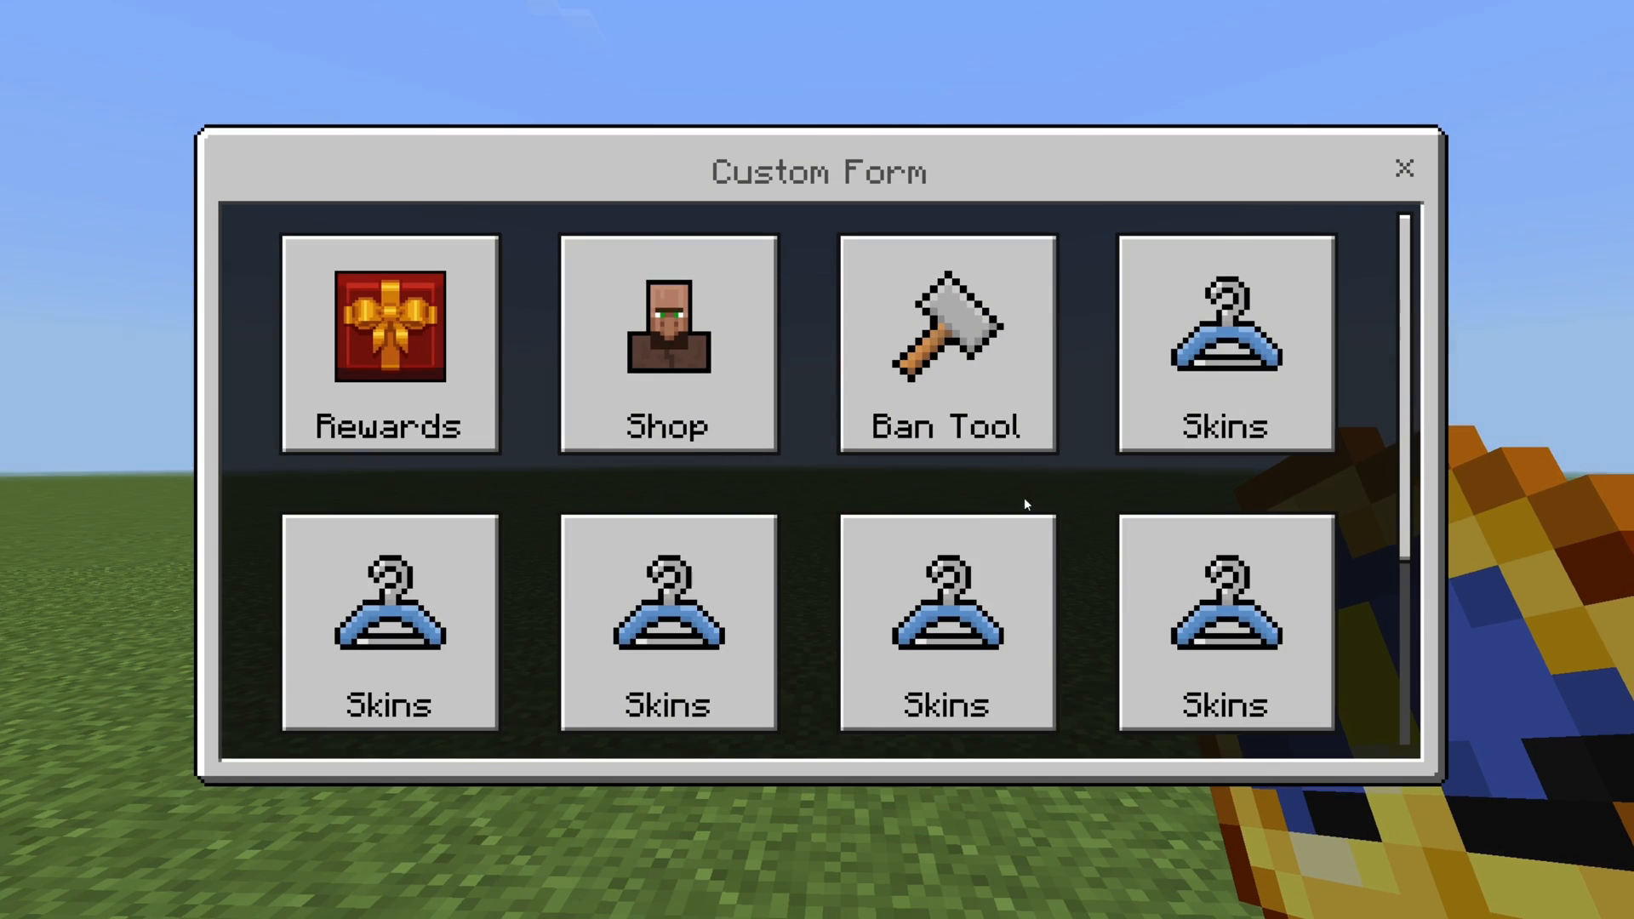
mouse_move(1393, 405)
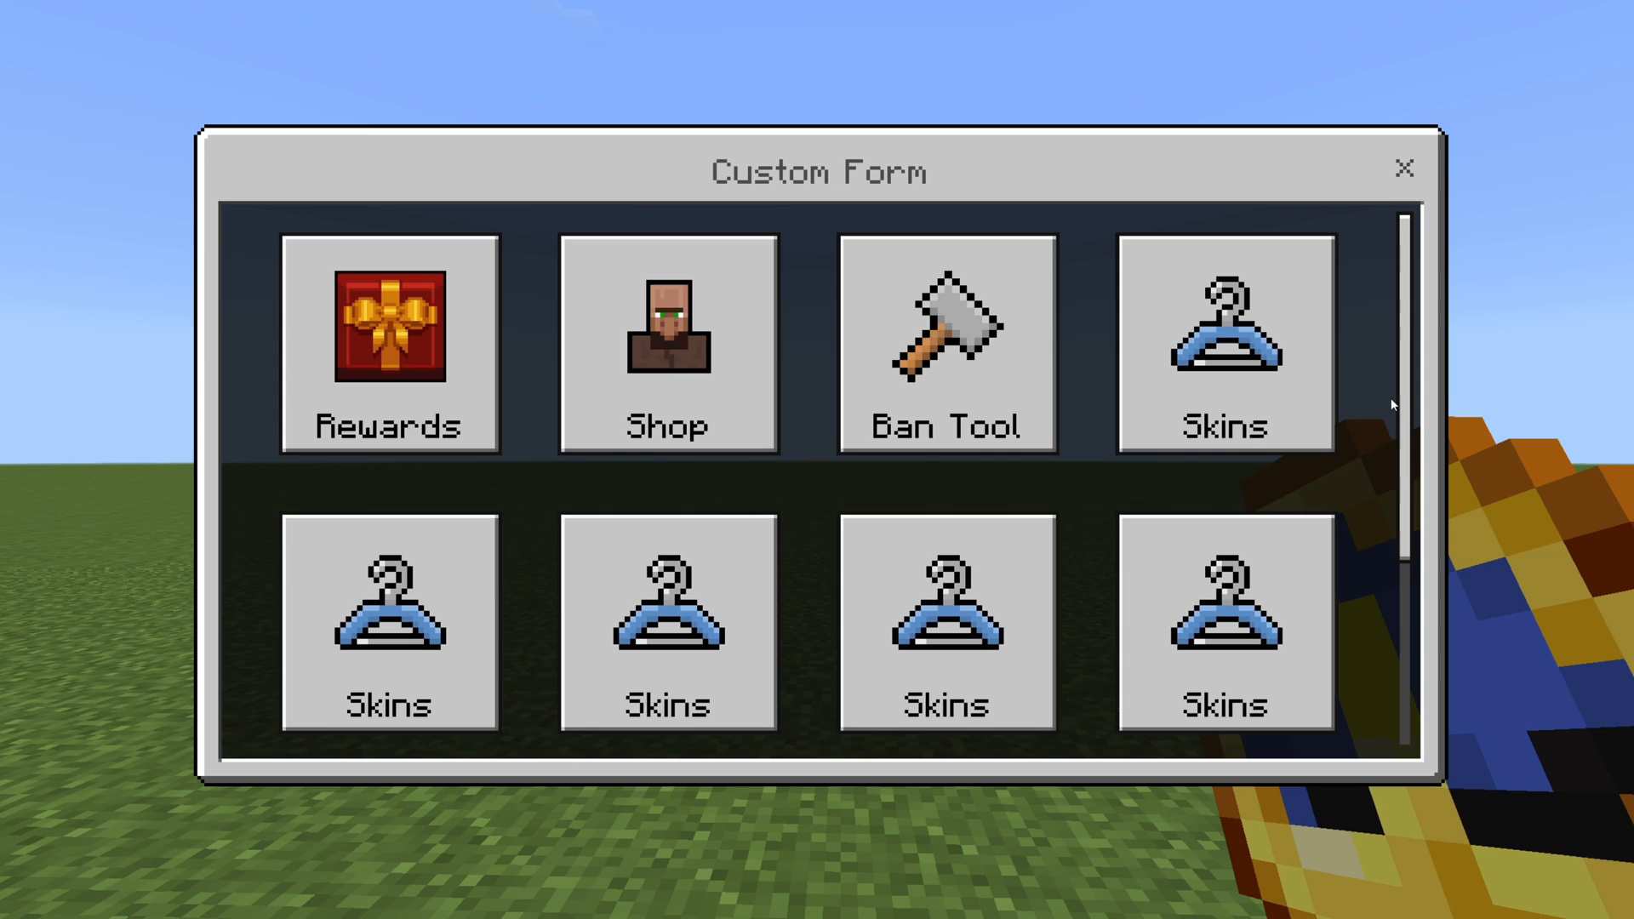
scroll(down, 3)
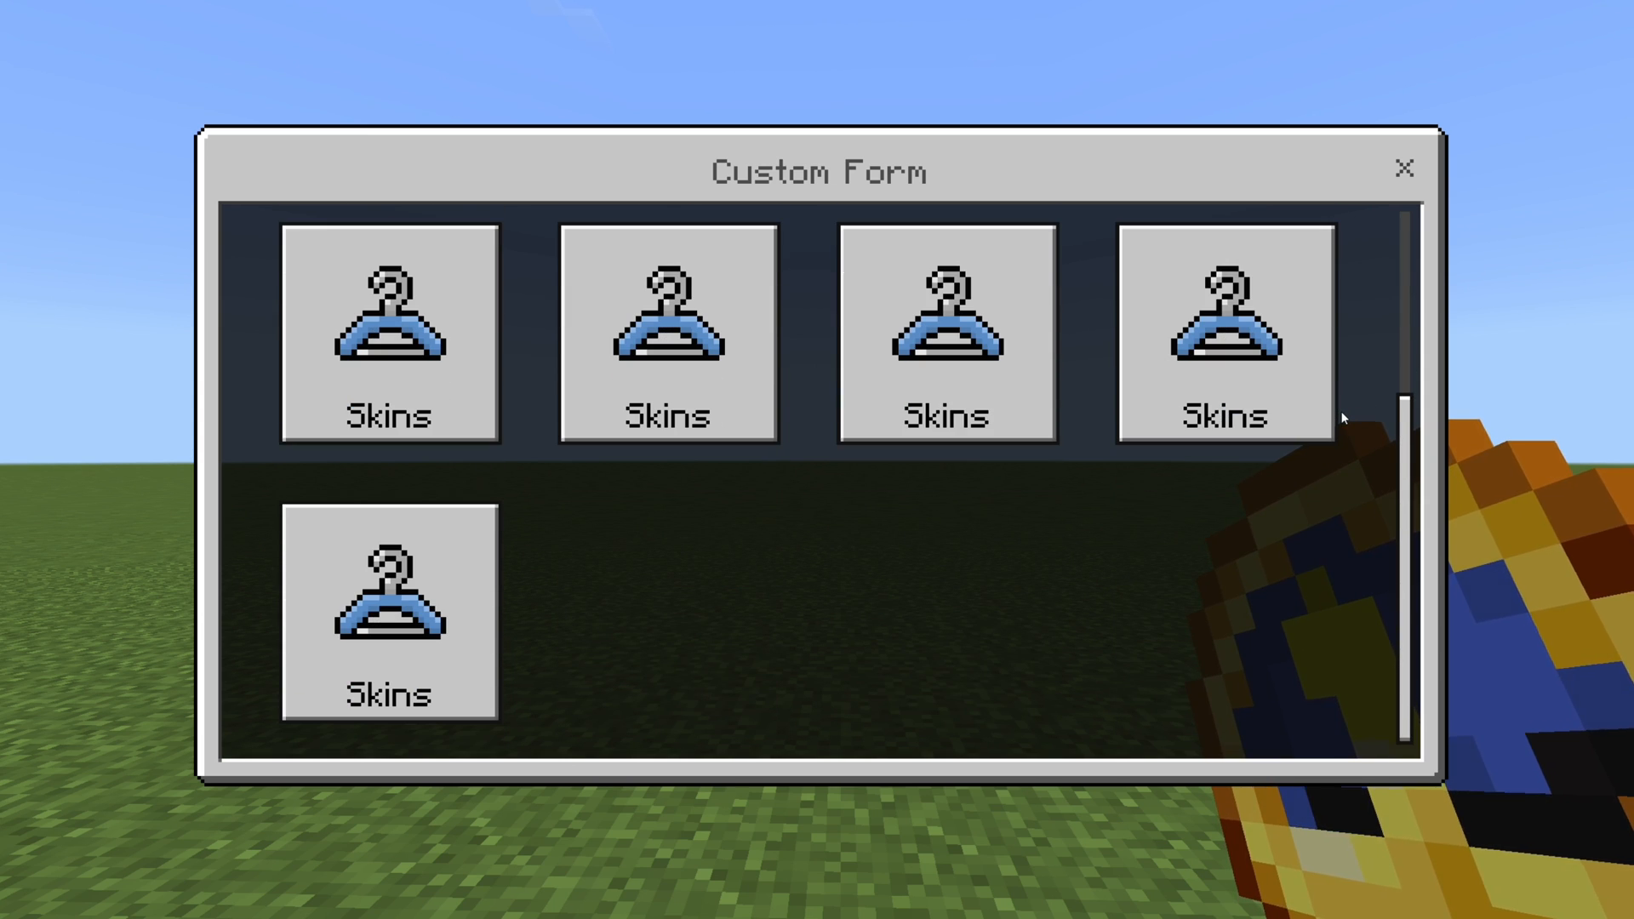
scroll(up, 3)
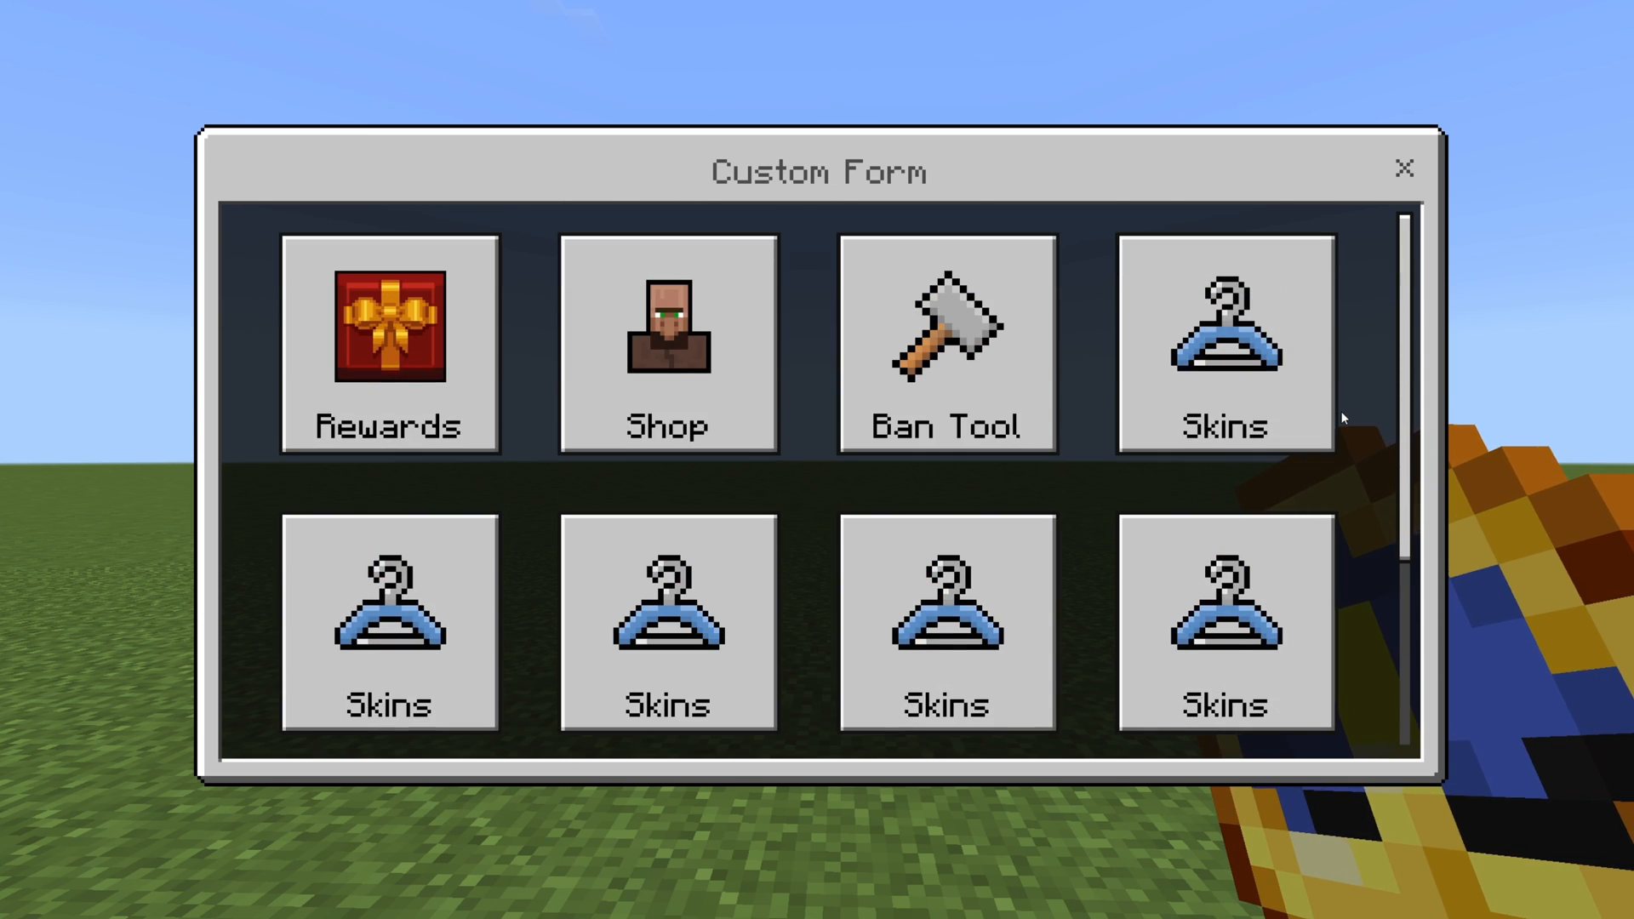